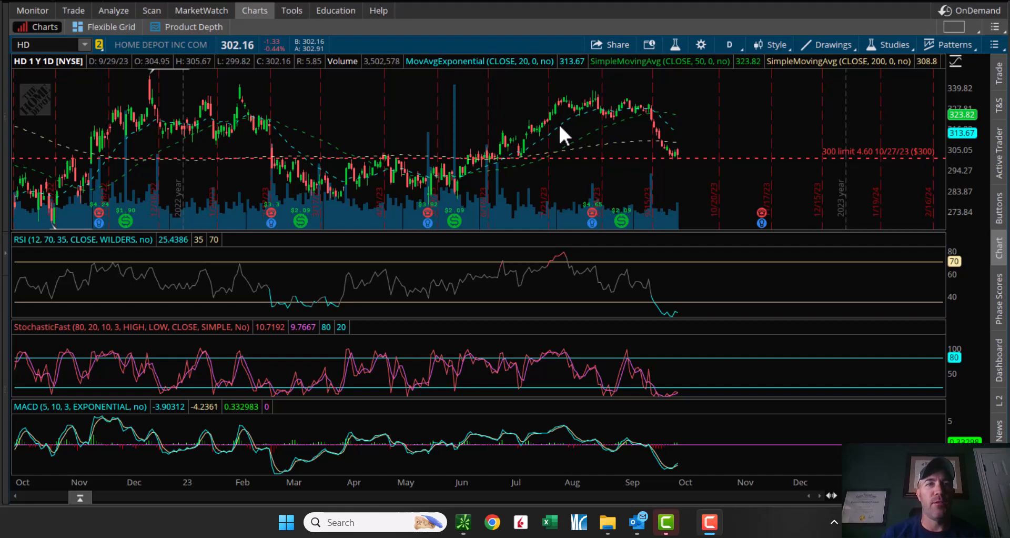
mouse_move(142, 86)
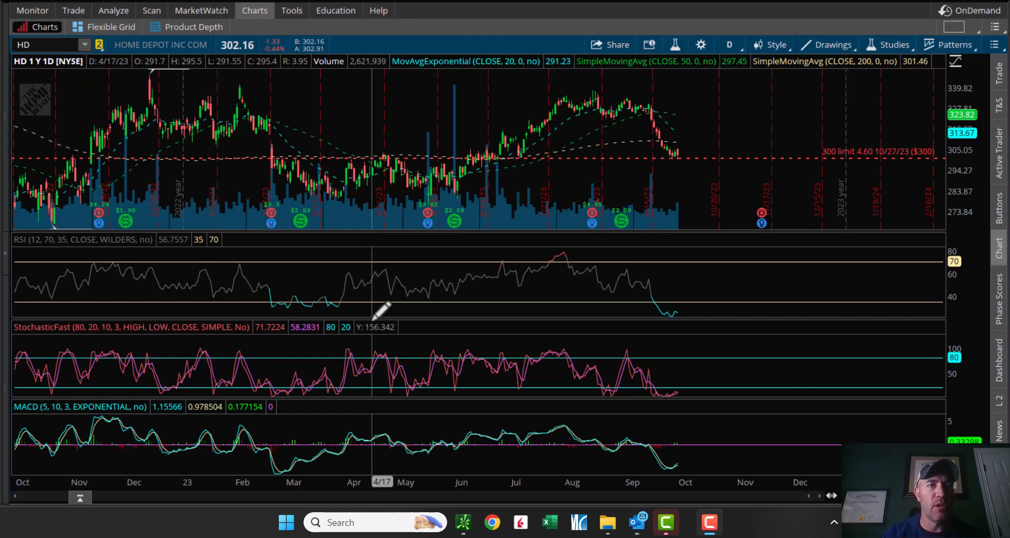
mouse_move(298, 159)
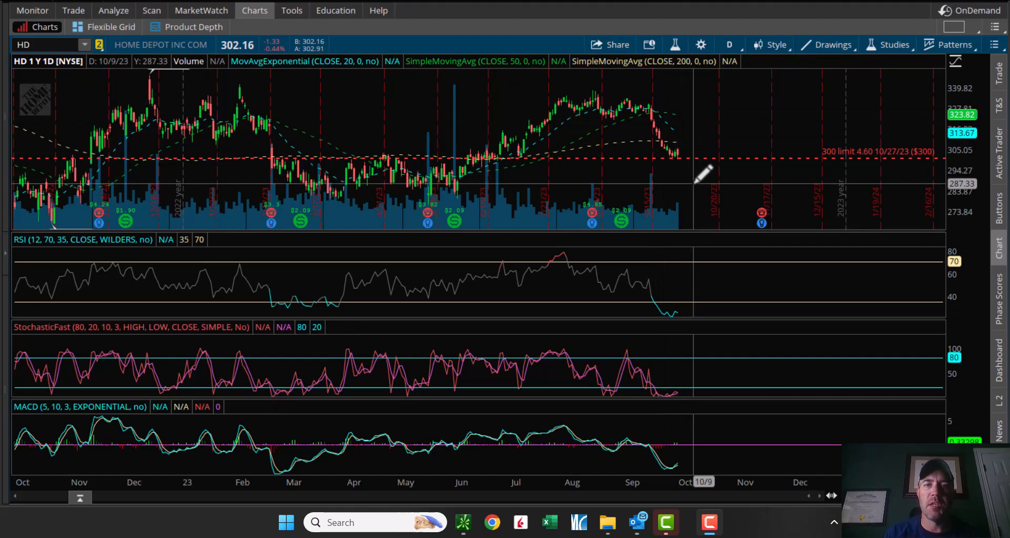
mouse_move(699, 158)
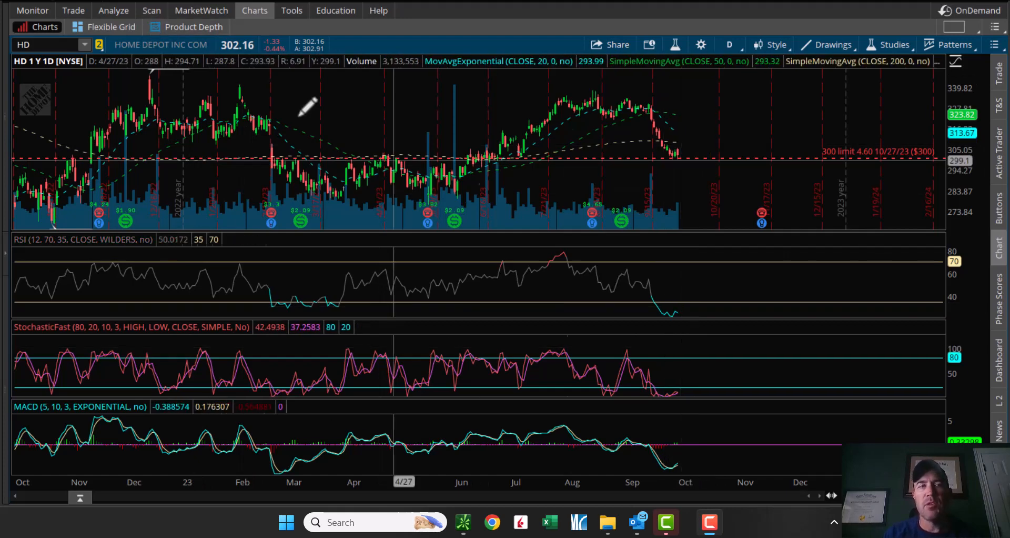
Show HD's option chain with the short 27 Oct 23 300 put at 4.85.
click(112, 10)
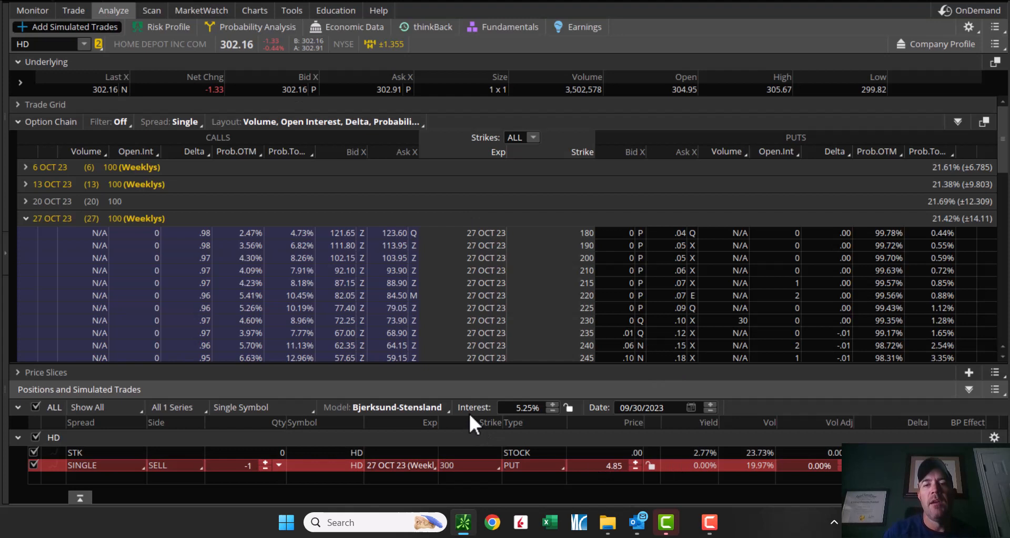
mouse_move(394, 233)
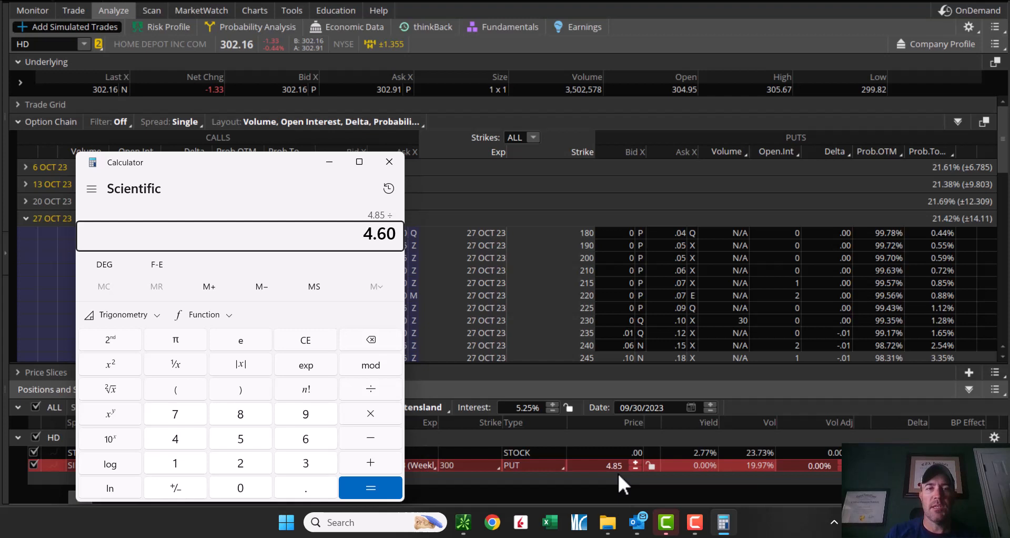
Compute 4.85 ÷ 4.60, about a 5.4% gain, and close Calculator.
click(371, 487)
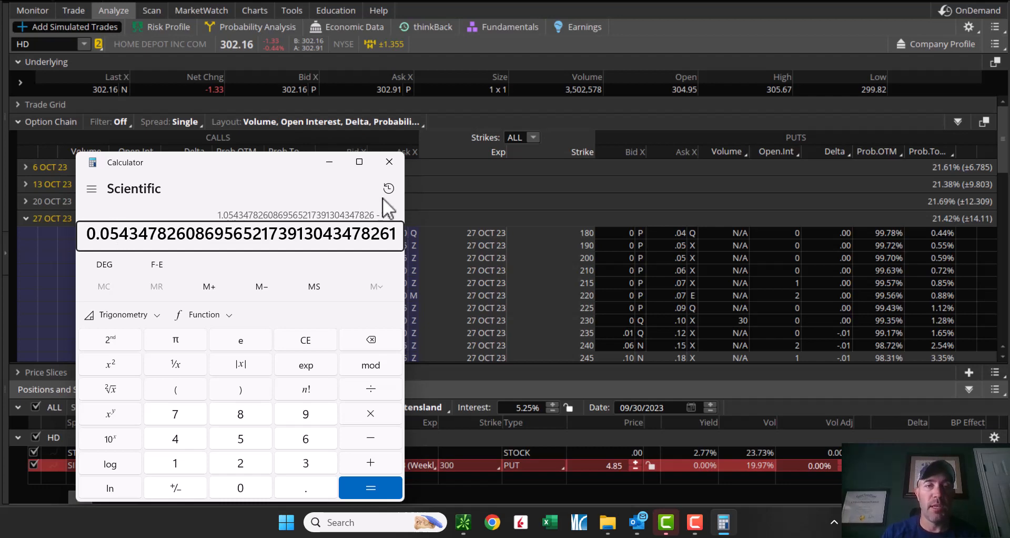
click(389, 162)
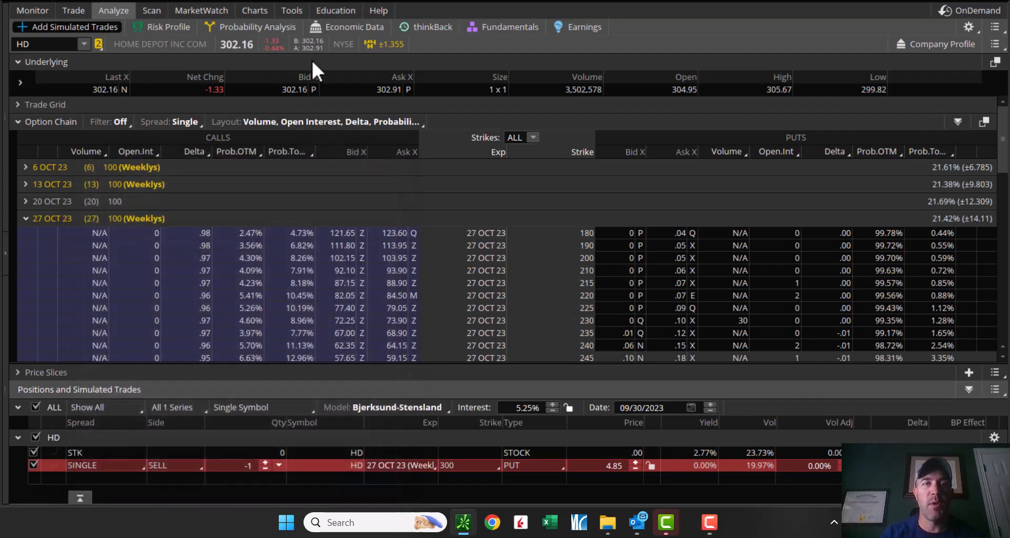
Check HD's one-year daily chart against the 300 limit 4.60 order line.
click(254, 10)
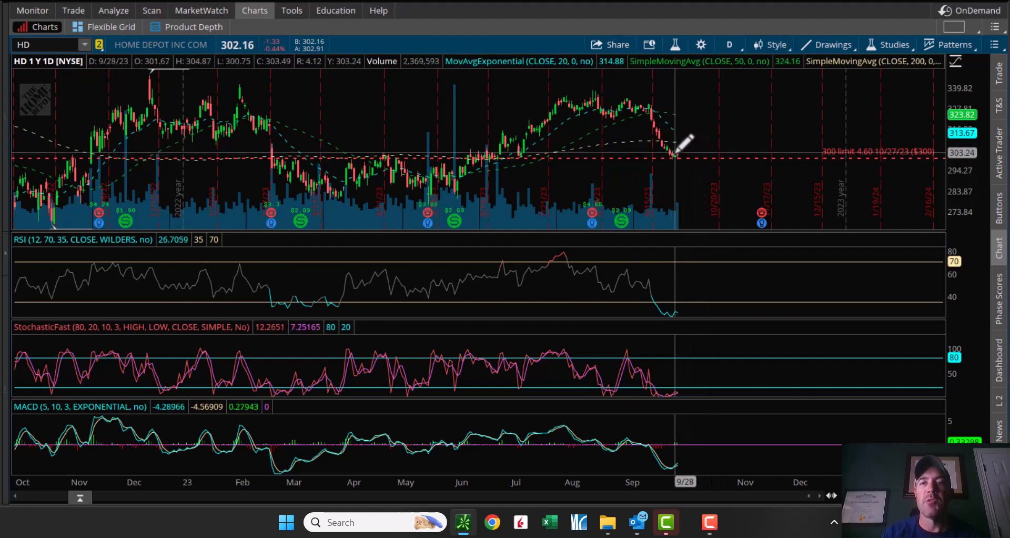
mouse_move(676, 156)
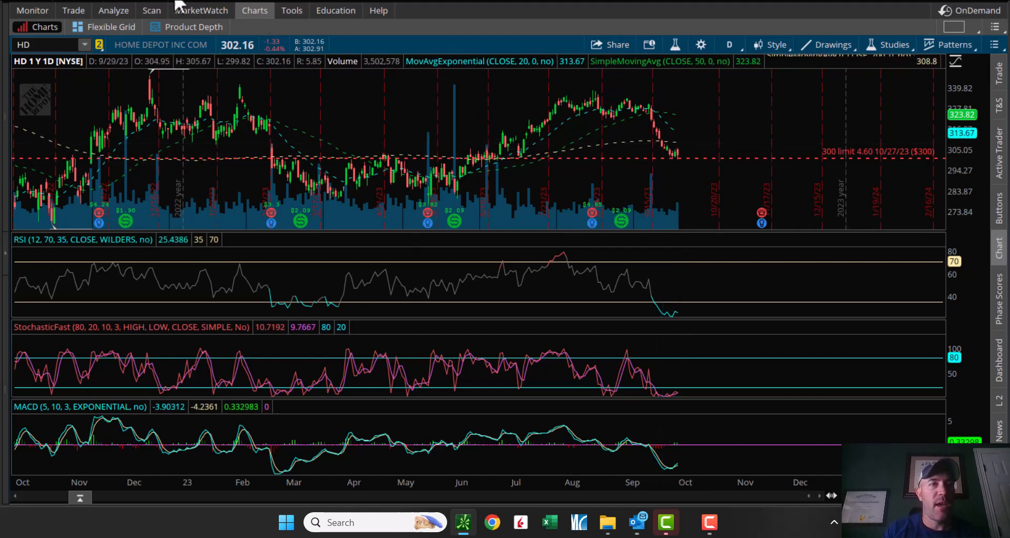
click(112, 11)
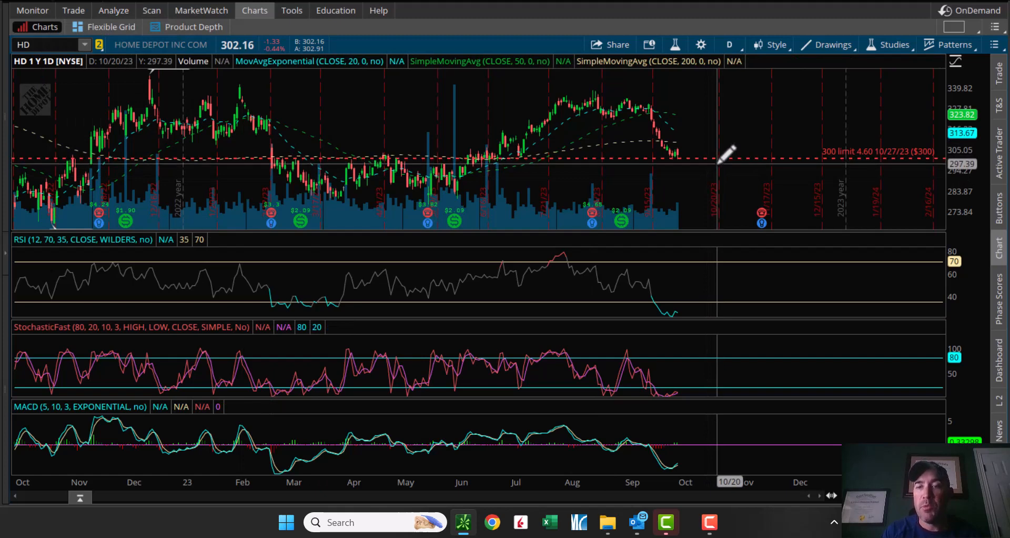
mouse_move(673, 457)
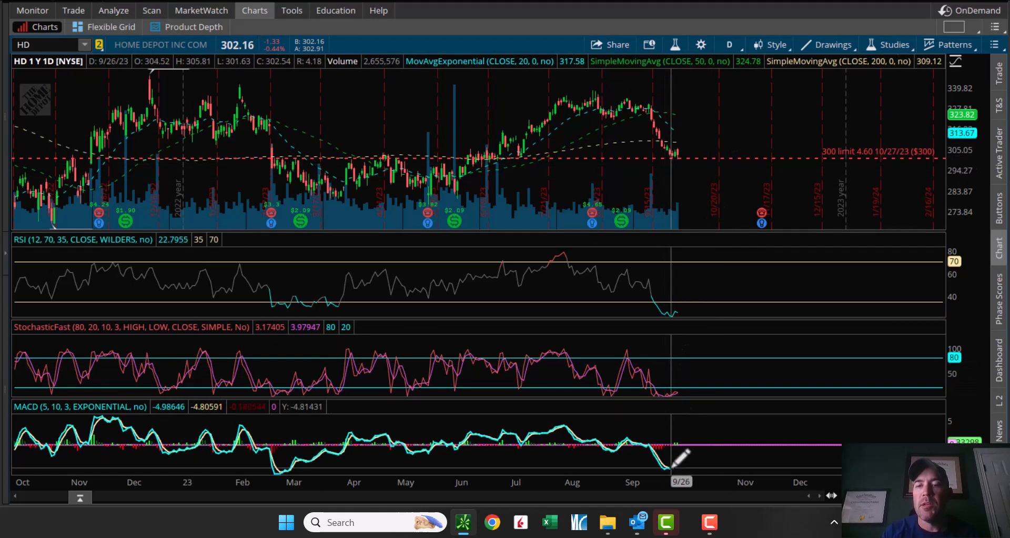
mouse_move(674, 335)
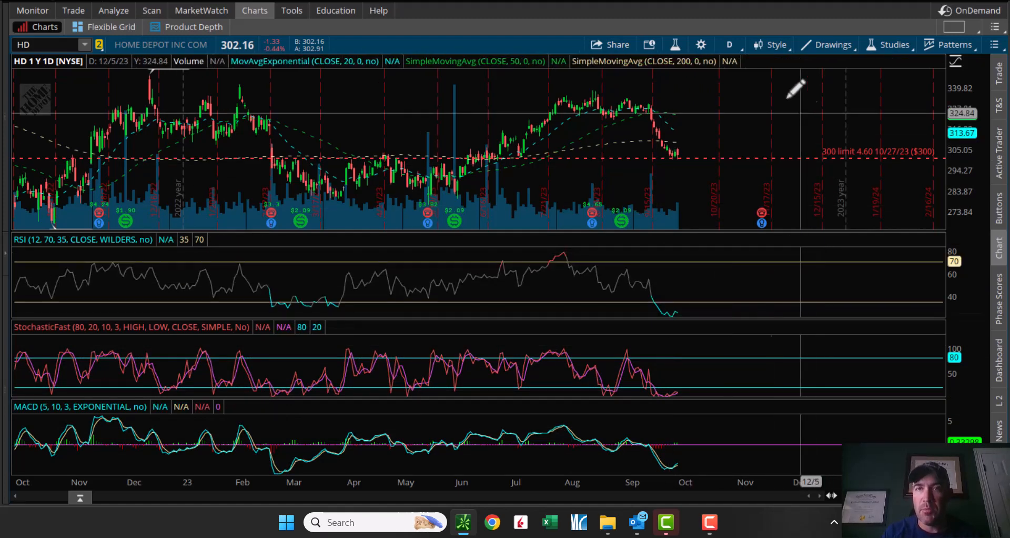
Switch HD to 3 Y weekly bars and draw a rising trendline along the RSI lows.
click(729, 44)
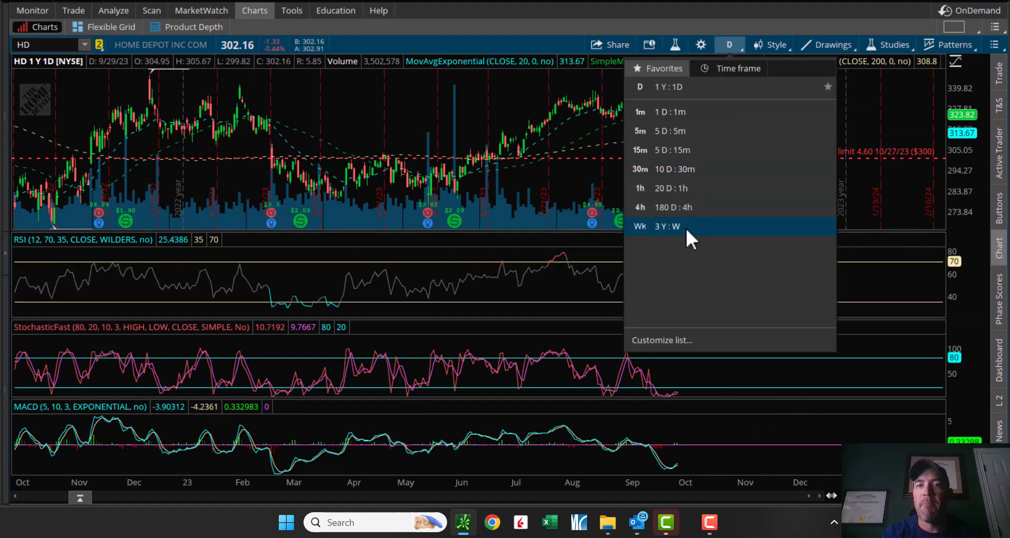
click(667, 226)
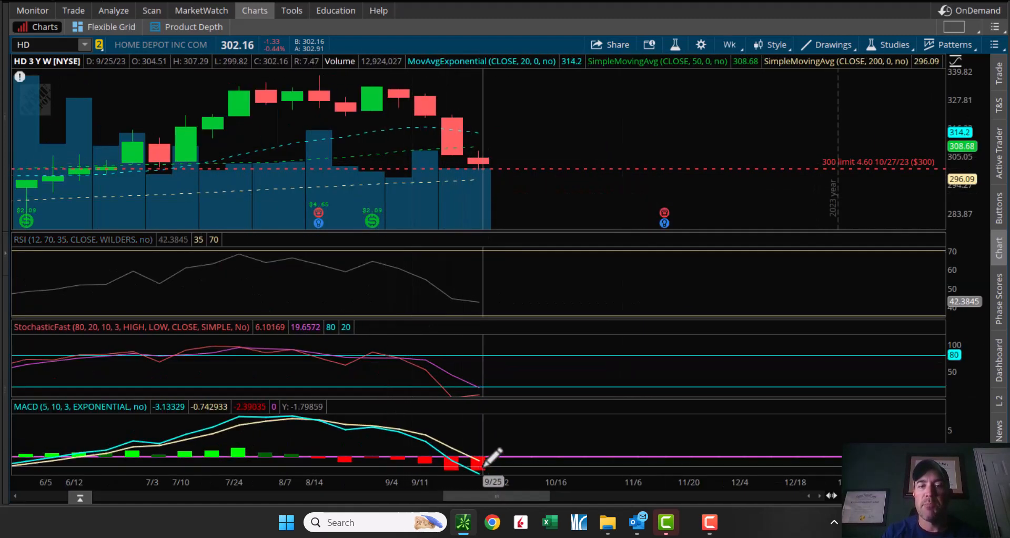
mouse_move(484, 386)
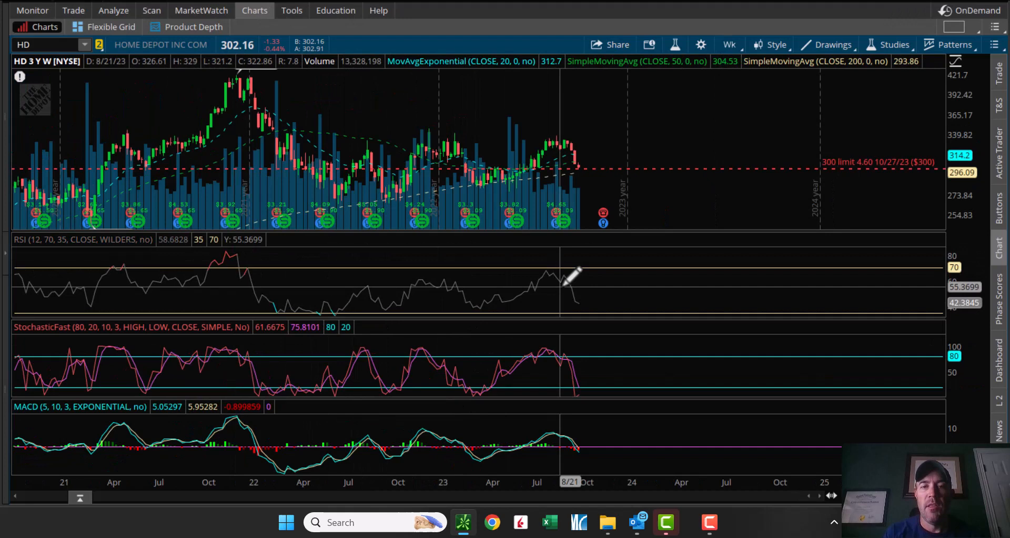
mouse_move(339, 315)
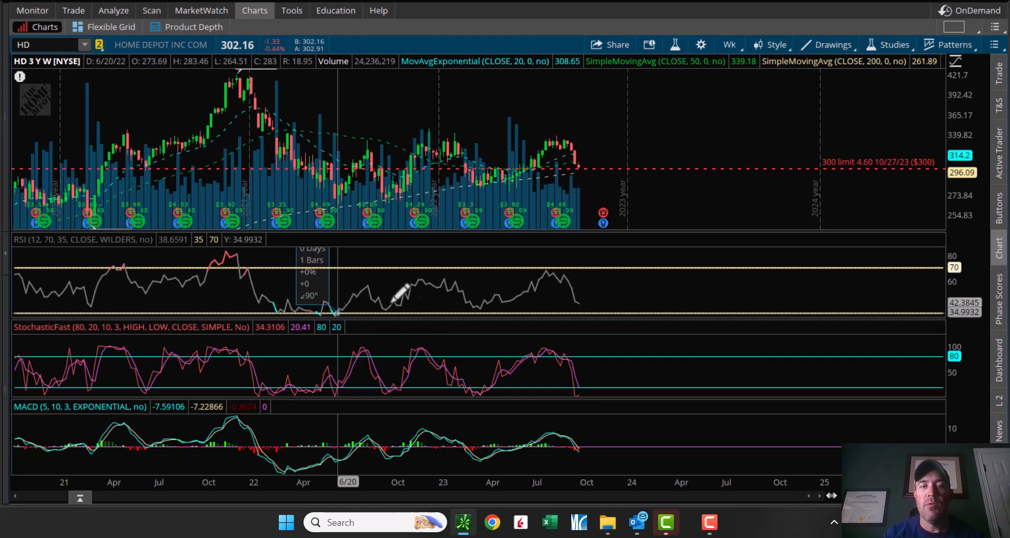
drag(335, 312, 673, 283)
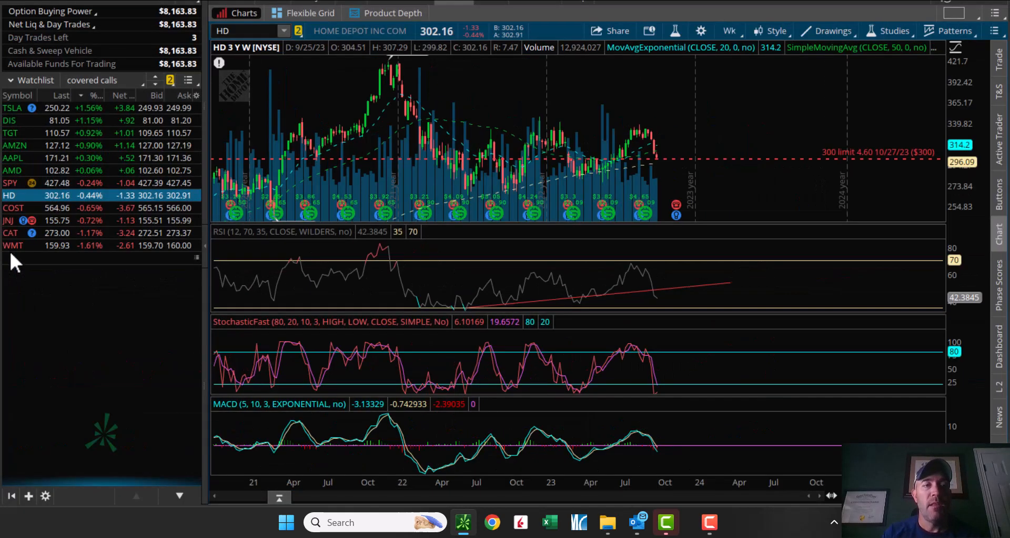
Check SPY's weekly chart, then return to the short 27 Oct 23 300 put chain.
click(11, 182)
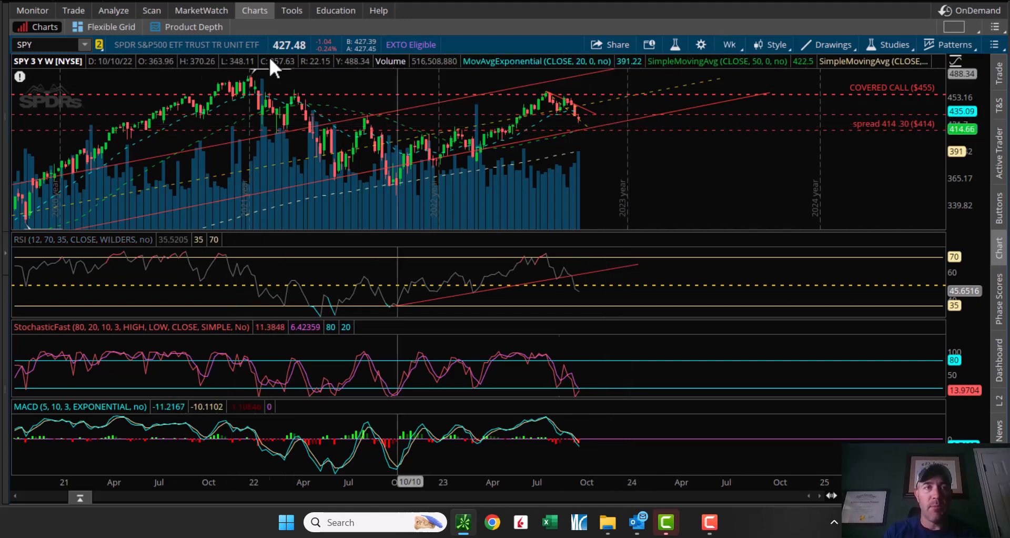
click(113, 10)
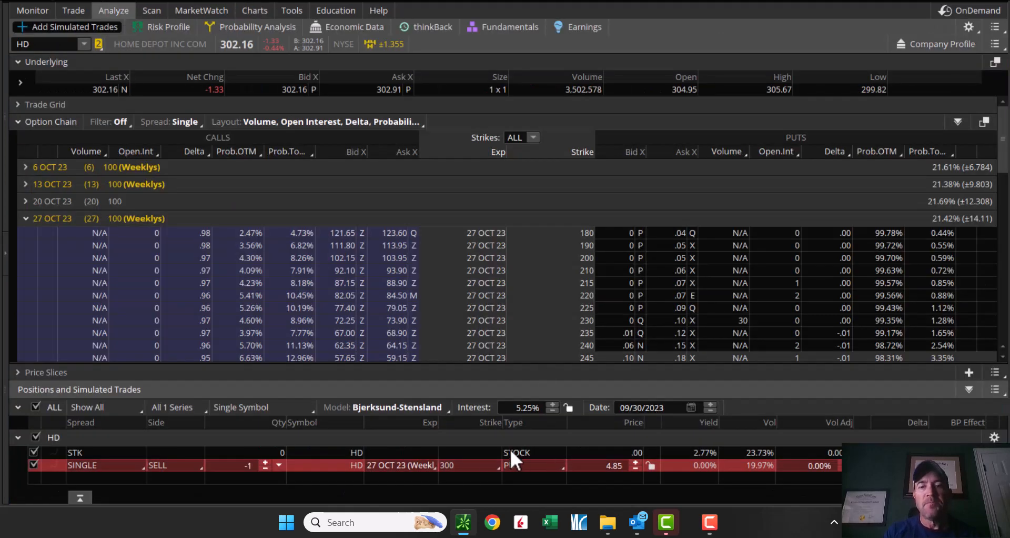
Load SPY's 6 Oct 23 412/402 put credit spread, then return to its weekly chart.
text(SPY)
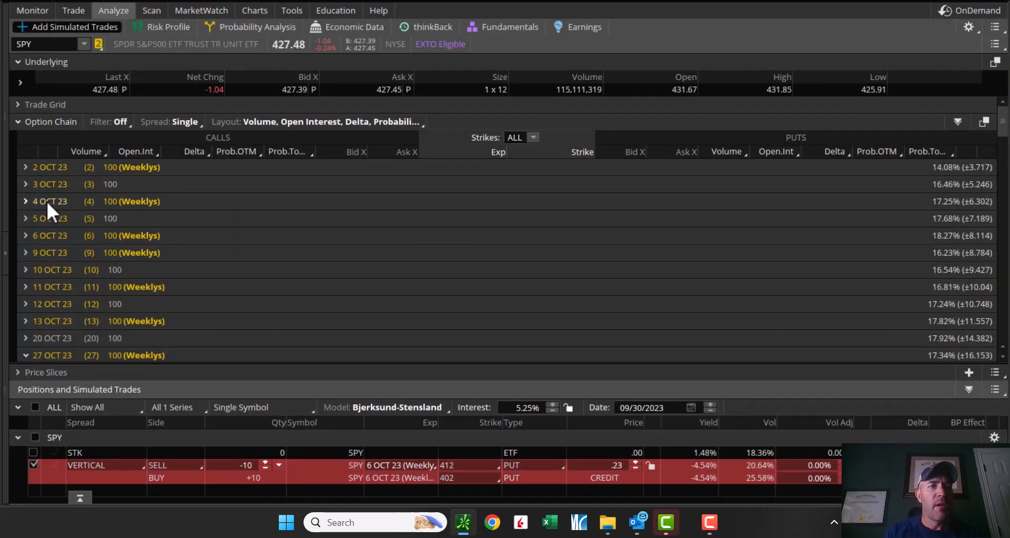
mouse_move(347, 84)
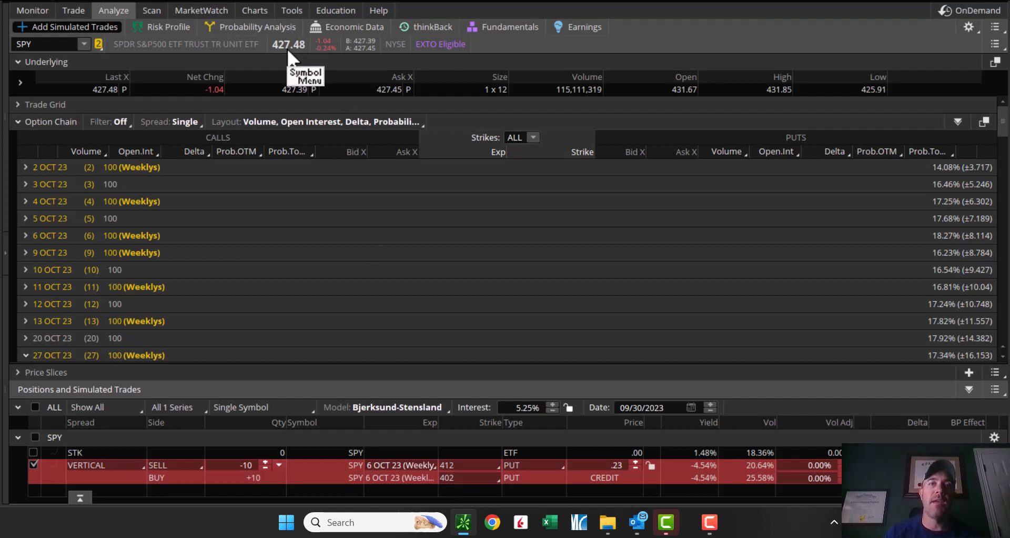
mouse_move(473, 360)
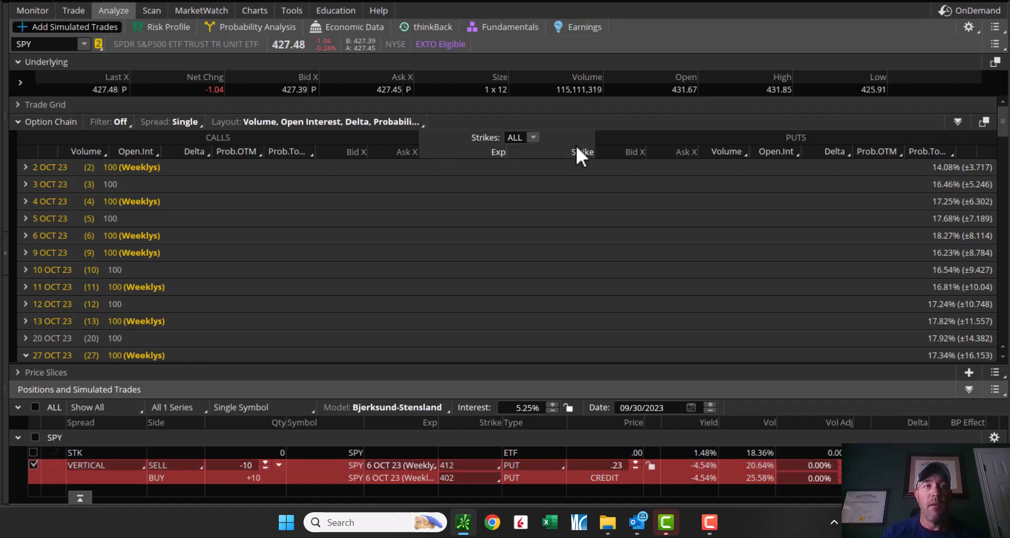
mouse_move(347, 216)
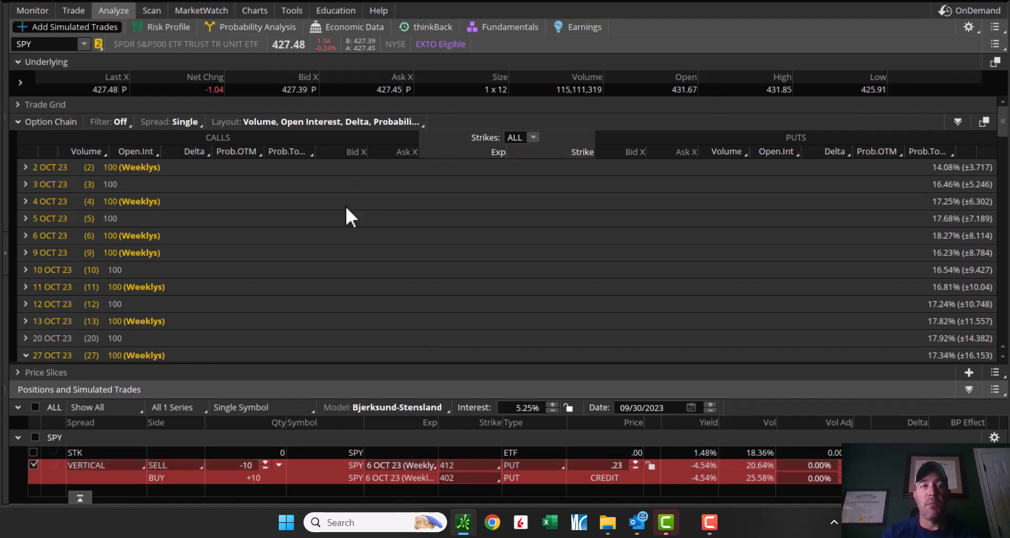
click(254, 10)
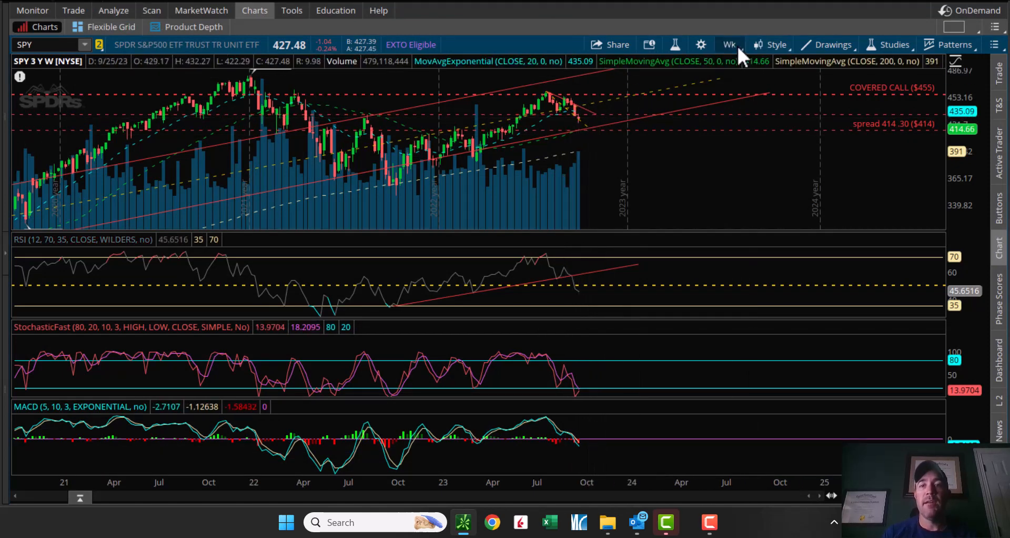
Switch SPY's chart to one year of daily candles.
click(728, 44)
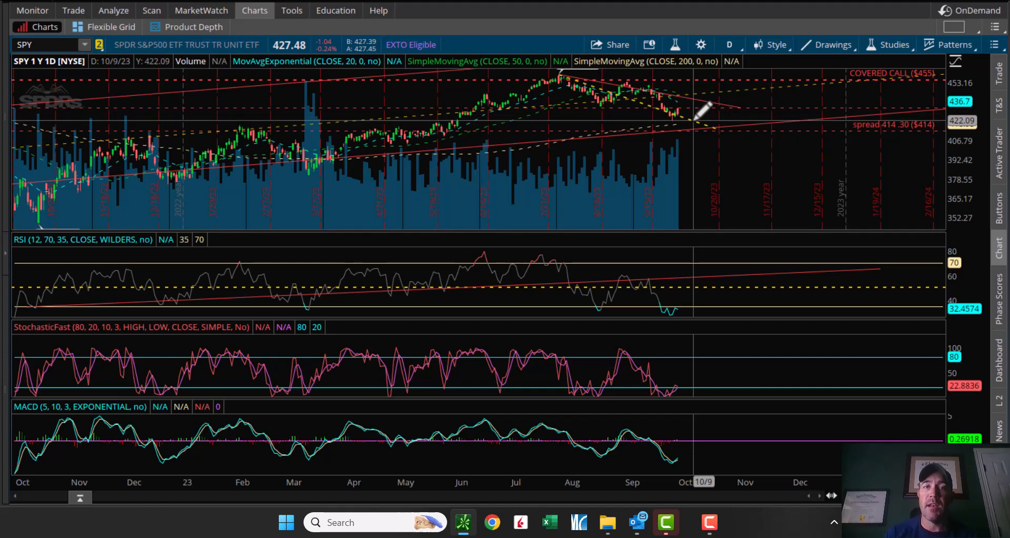
mouse_move(699, 111)
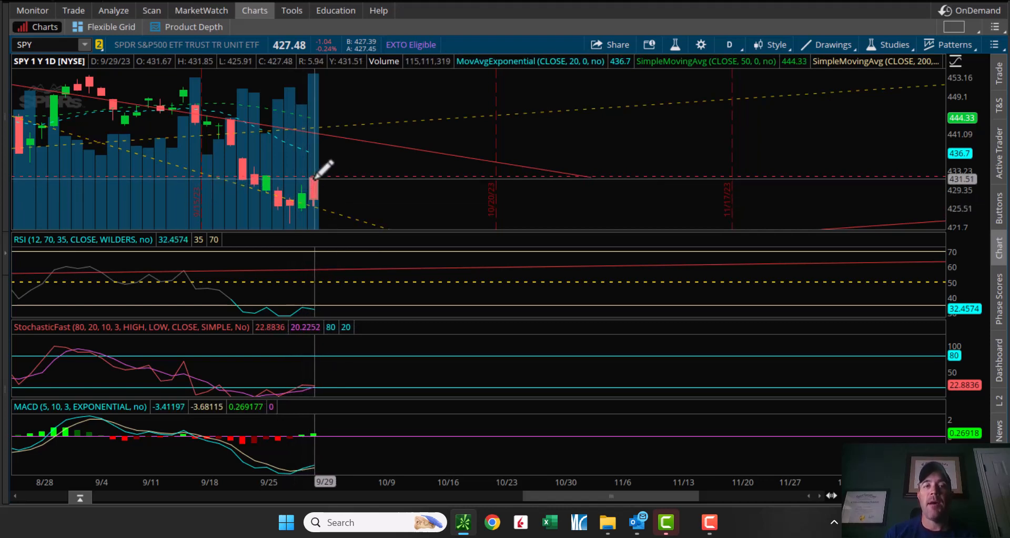
mouse_move(316, 196)
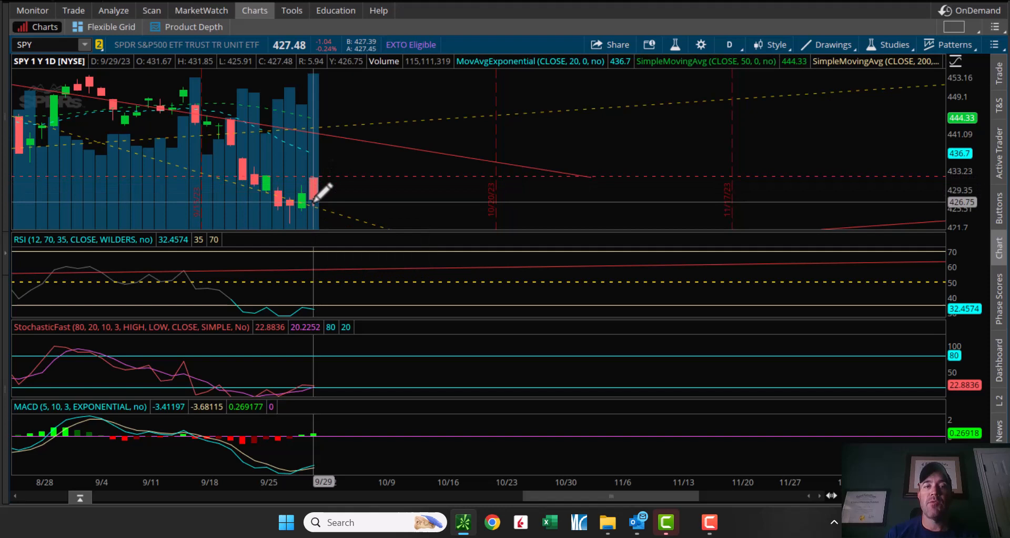
mouse_move(296, 139)
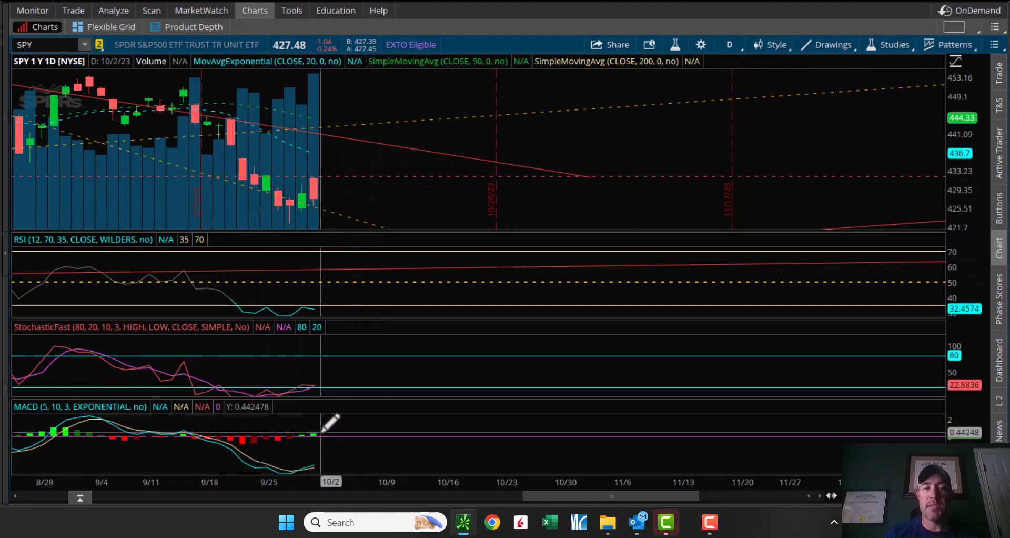
mouse_move(312, 303)
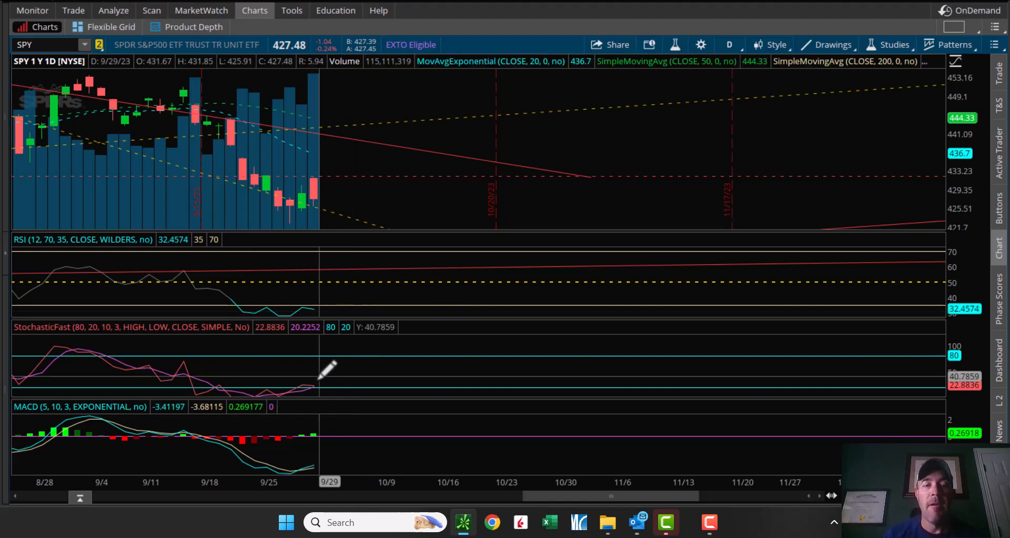
mouse_move(316, 428)
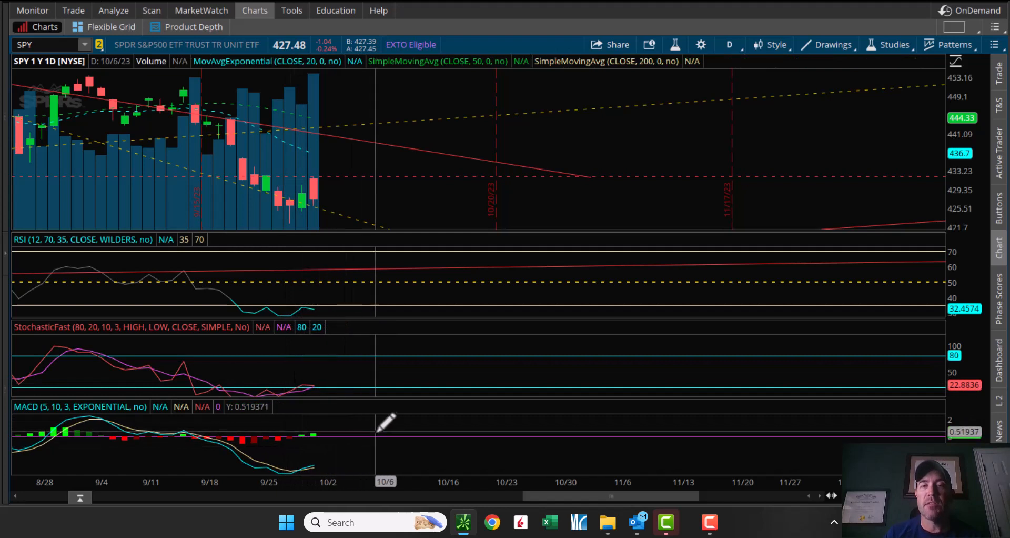
mouse_move(408, 195)
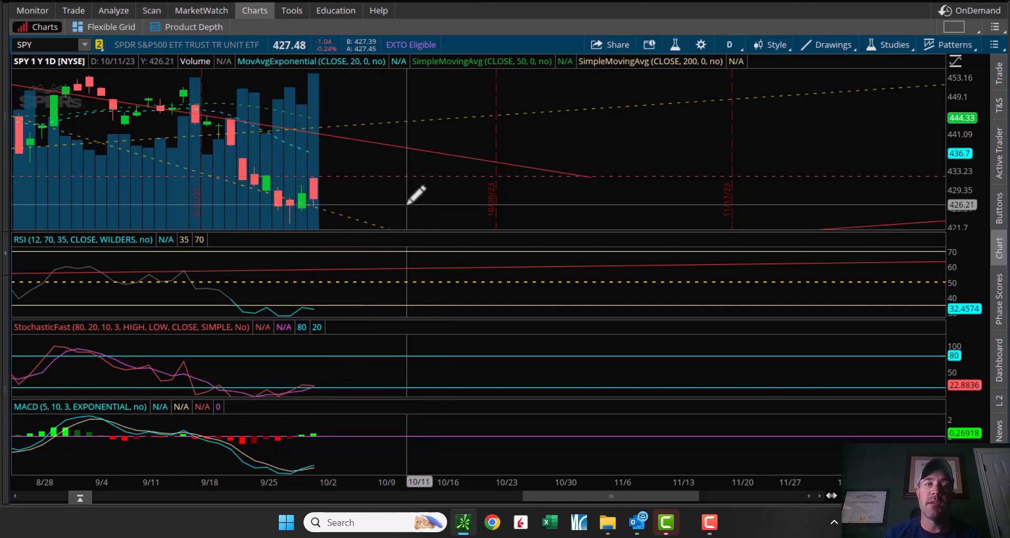
mouse_move(490, 164)
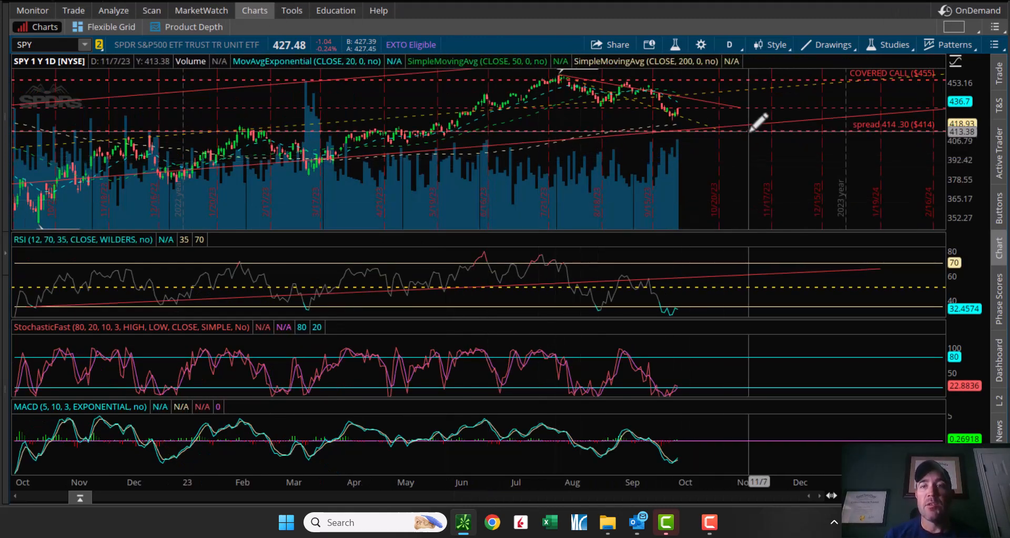
mouse_move(715, 84)
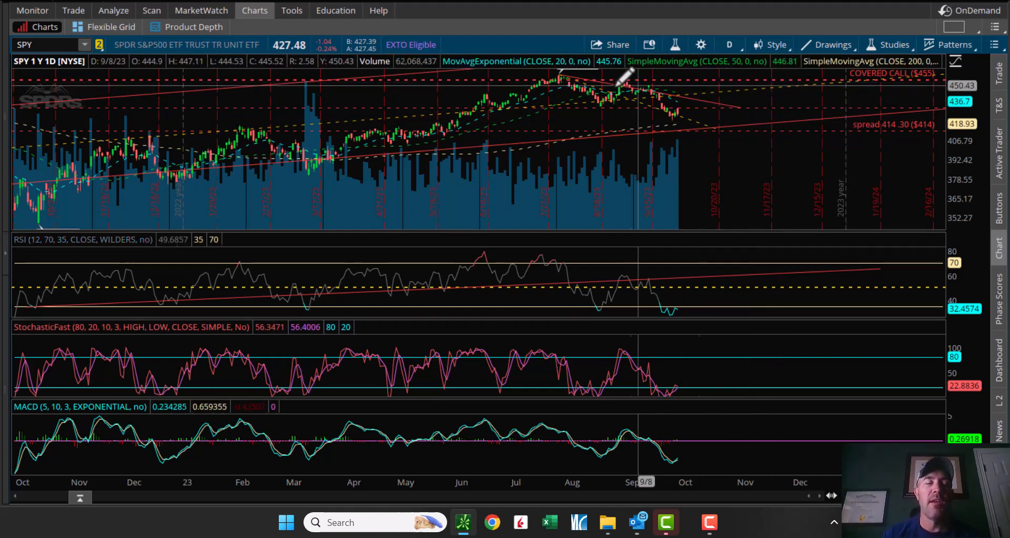
mouse_move(618, 161)
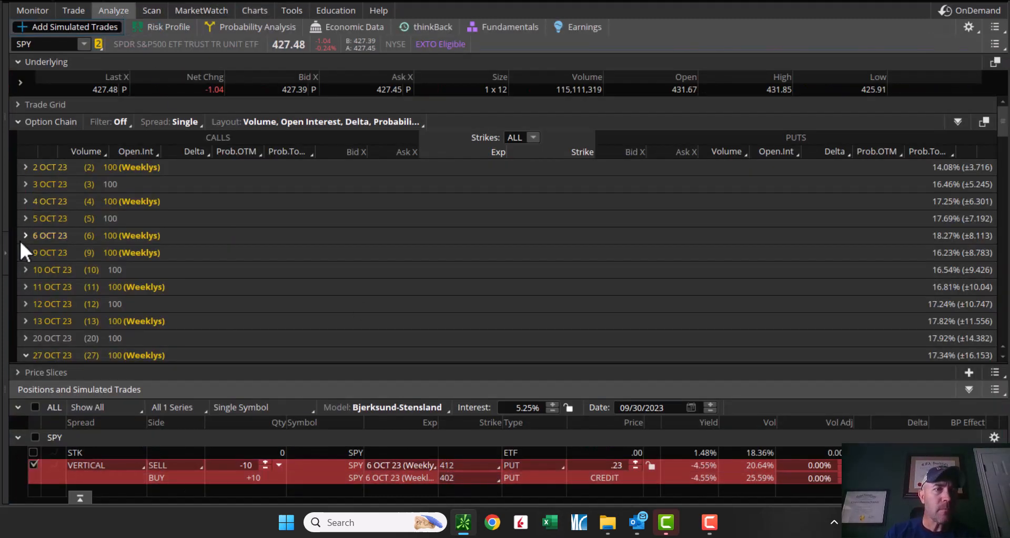
Expand the 6 Oct 23 strikes and shift the put vertical to 410/400 at 0.15 credit.
click(26, 235)
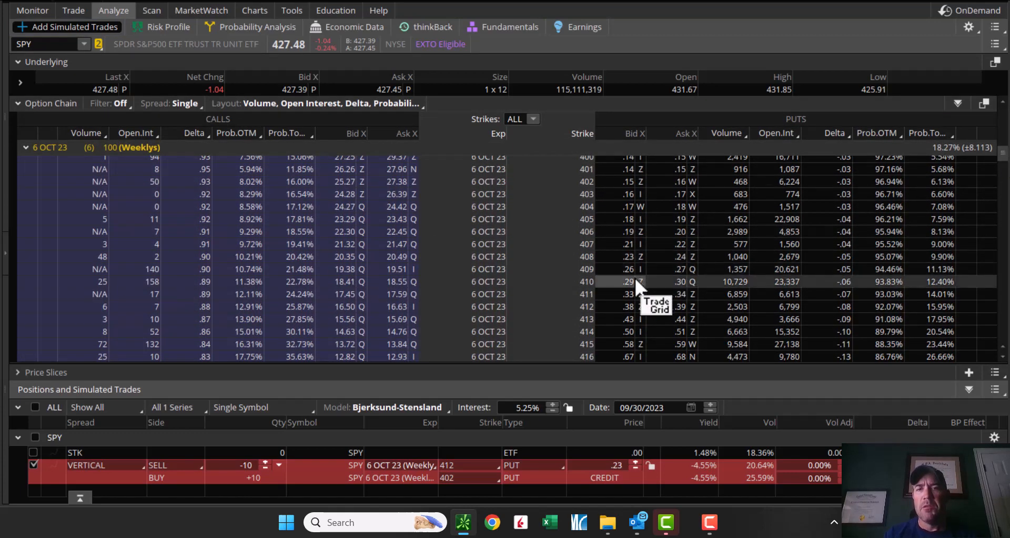
mouse_move(634, 293)
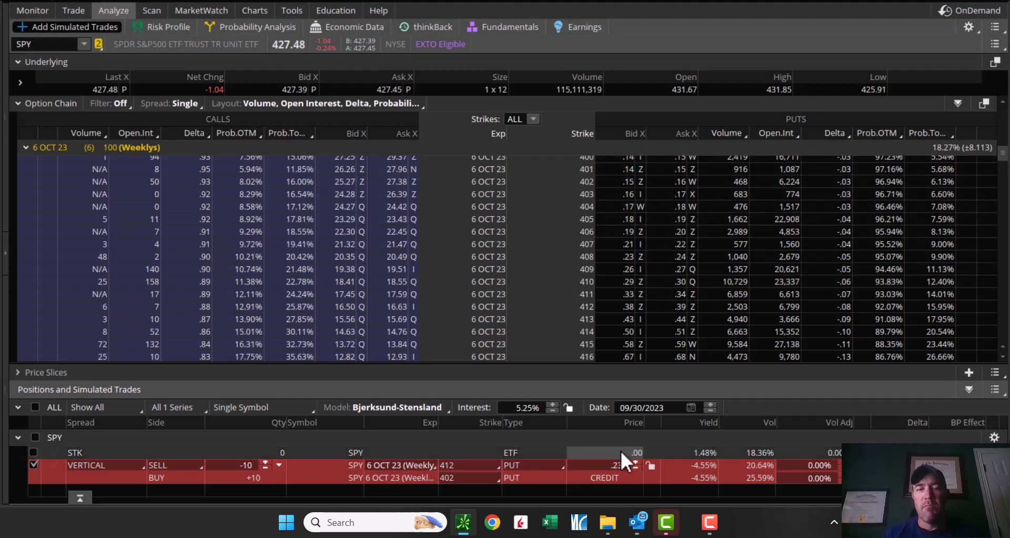
click(446, 464)
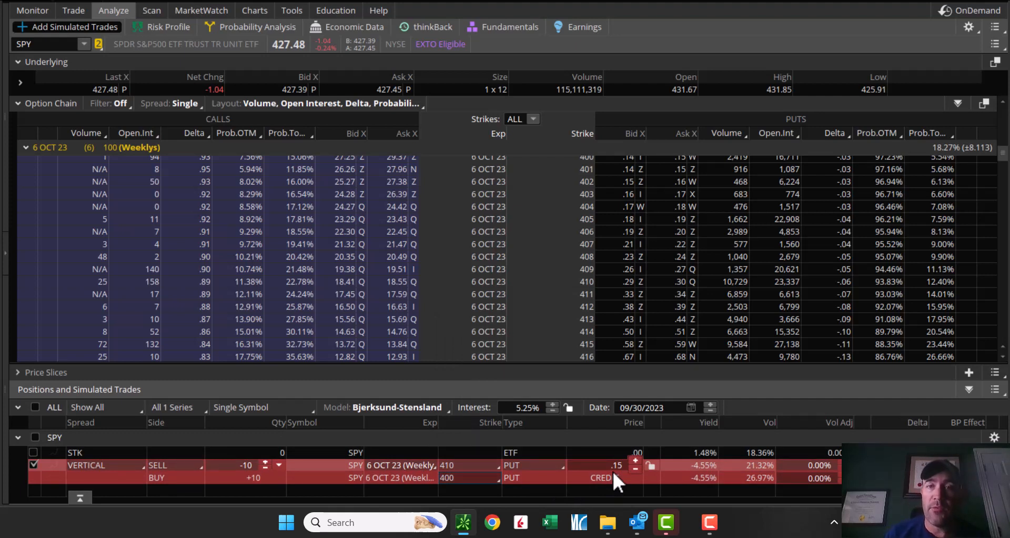
Graph the 410/400 spread's risk profile from Oct 2 to Oct 6 with 95.45% probability range.
click(166, 26)
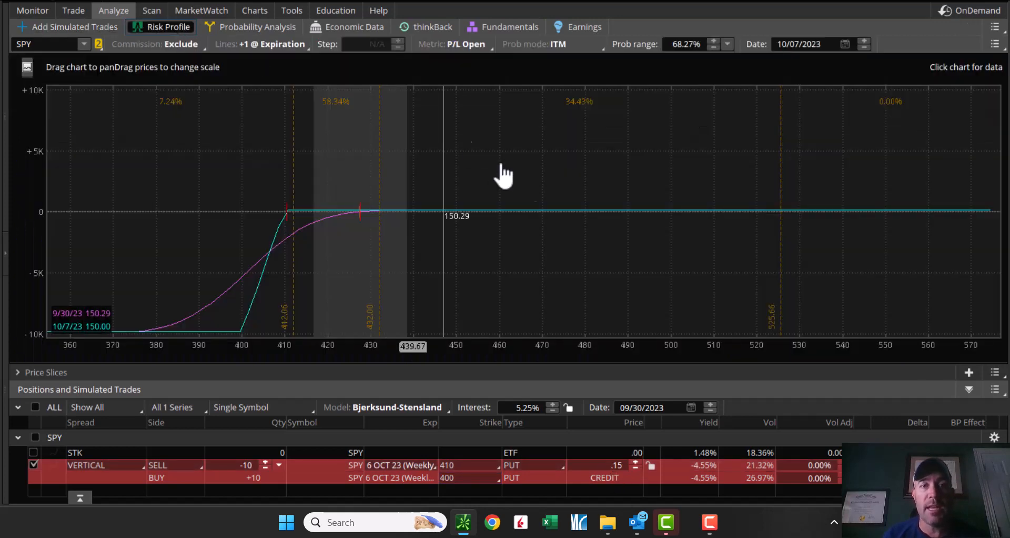
mouse_move(64, 448)
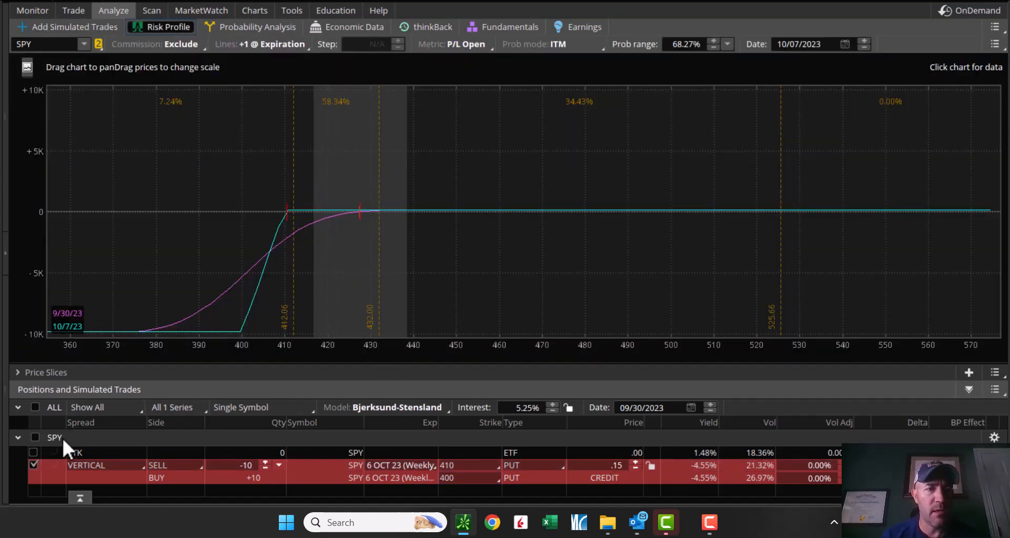
mouse_move(287, 219)
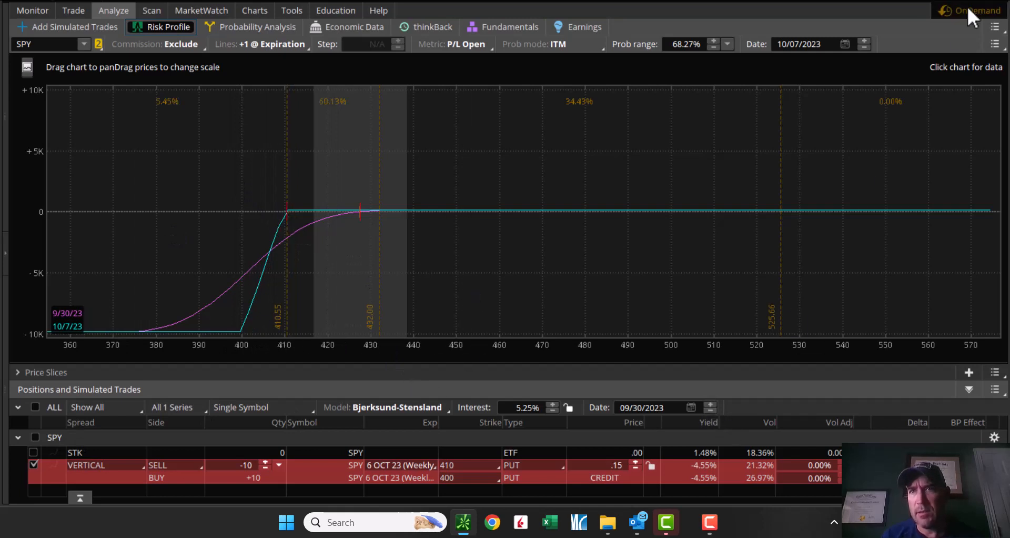
click(690, 407)
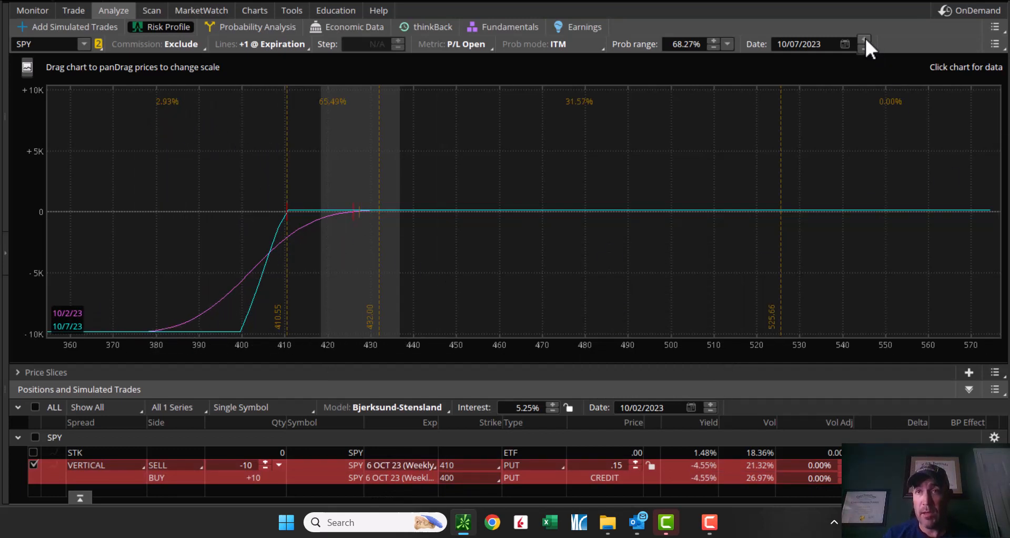
click(845, 43)
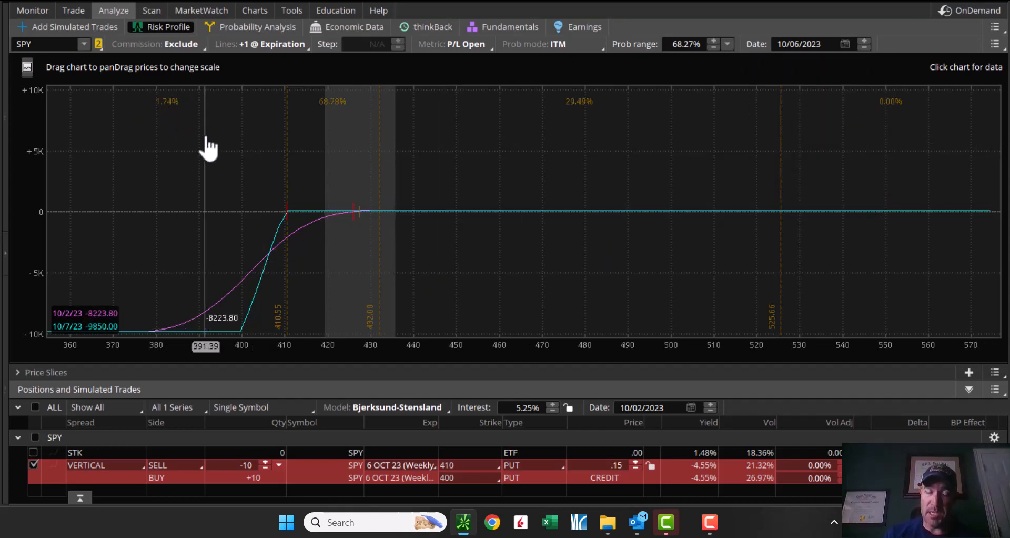
click(727, 44)
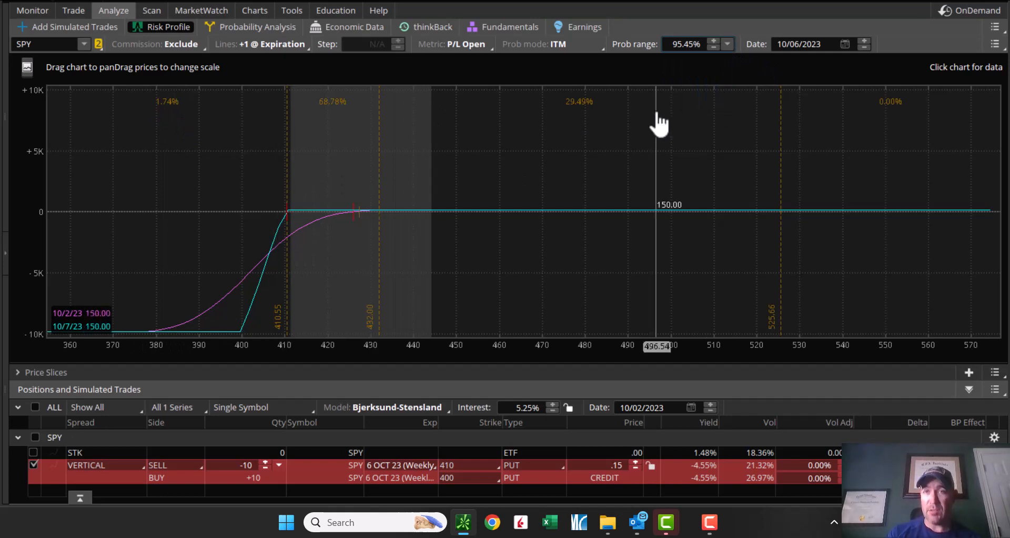
mouse_move(563, 305)
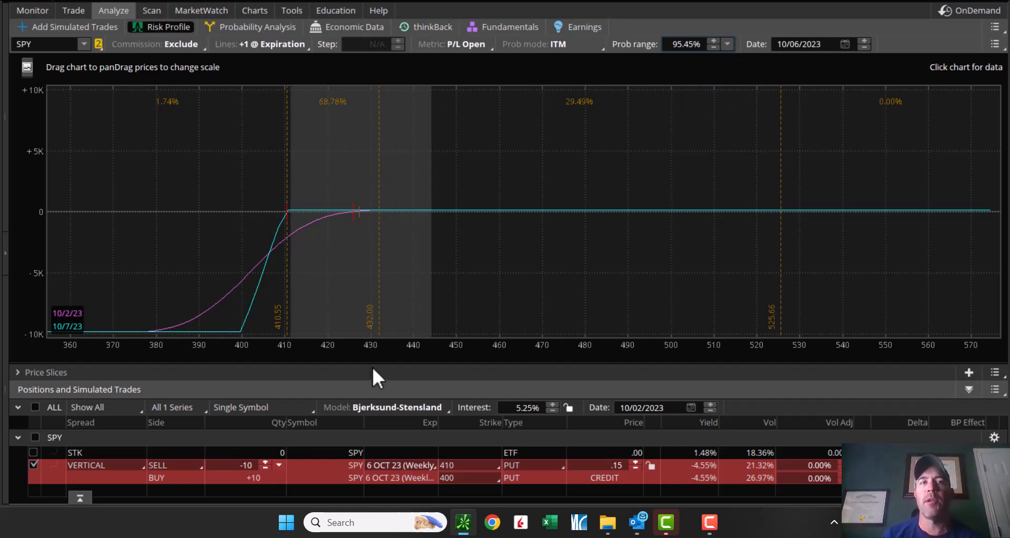
mouse_move(416, 441)
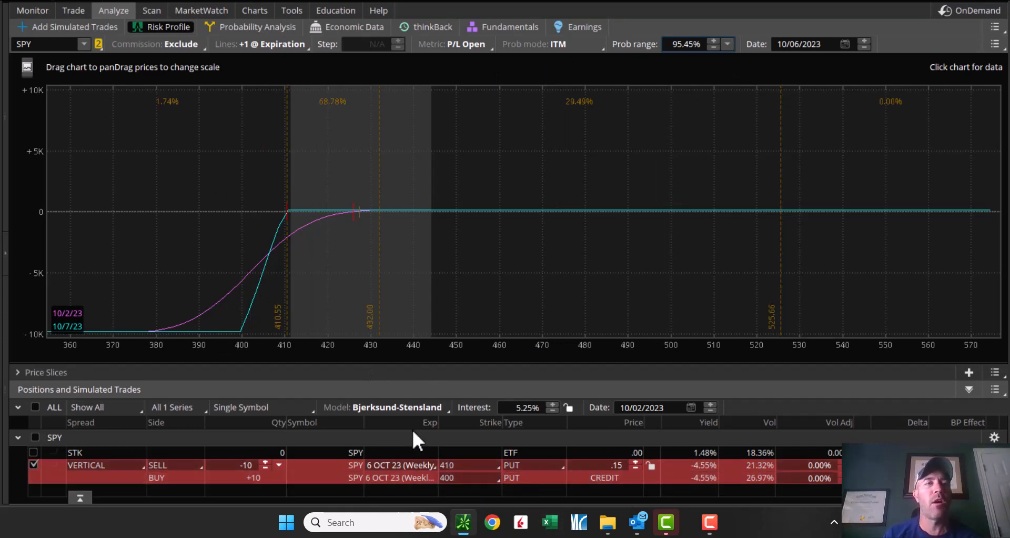
mouse_move(48, 196)
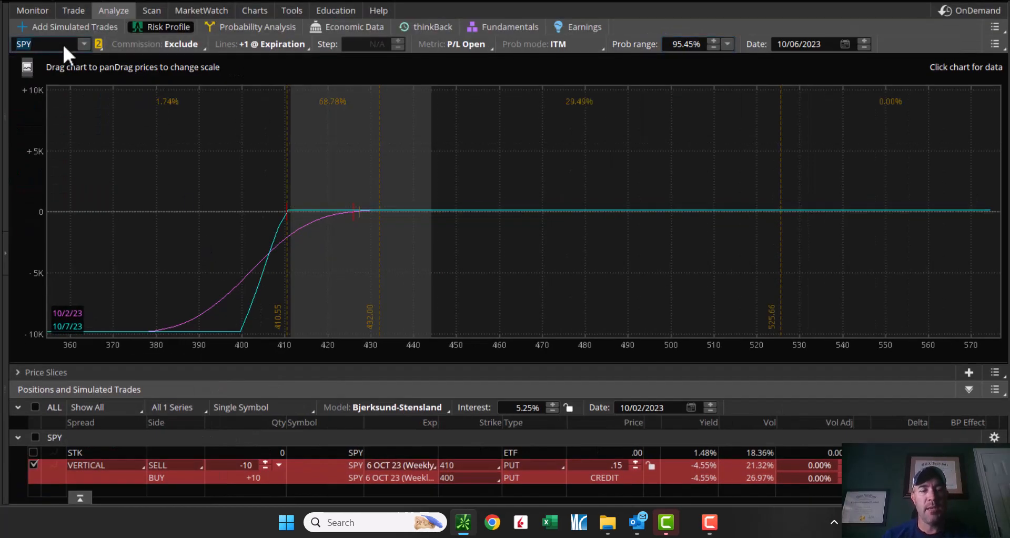
Load SPXS and view its one-year daily chart with RSI, Stochastic and MACD.
text(SPXS)
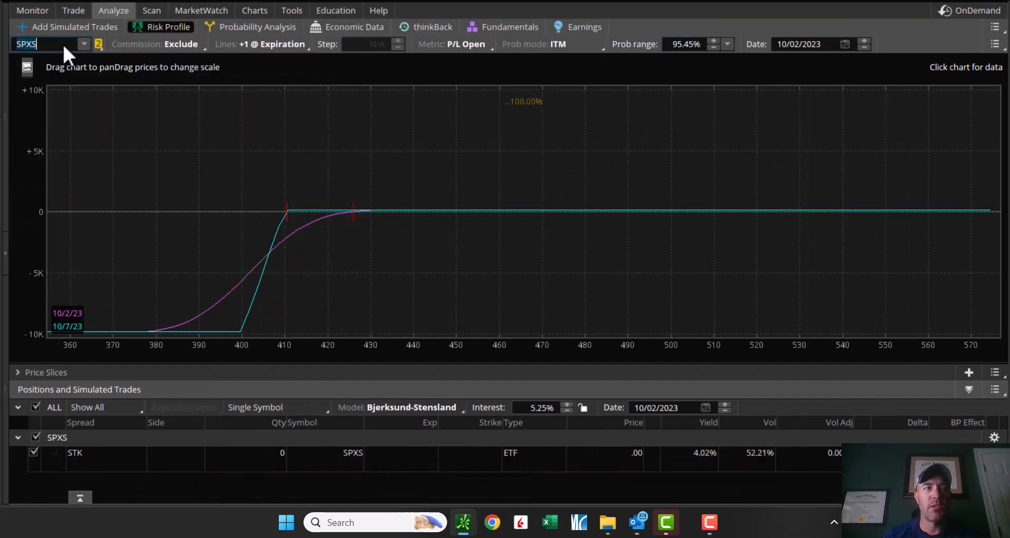
click(254, 11)
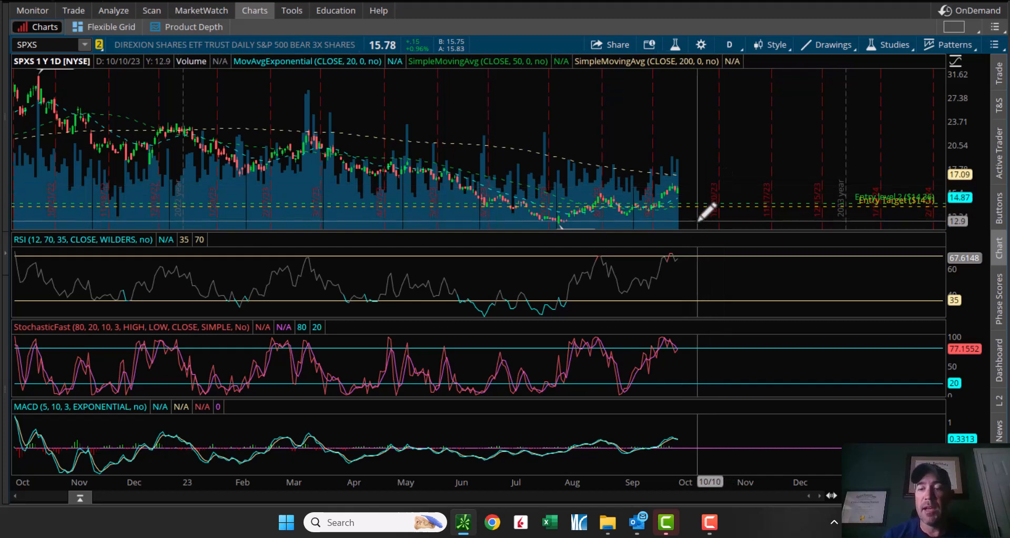
Compute 1.1074 minus 1 in Calculator, about a 10.7% move, then close it.
click(721, 521)
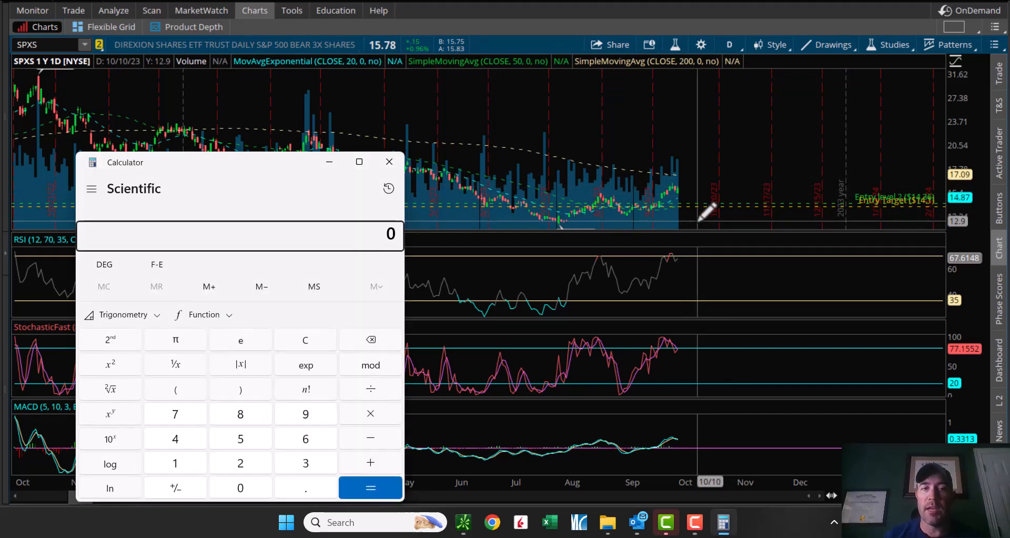
click(175, 462)
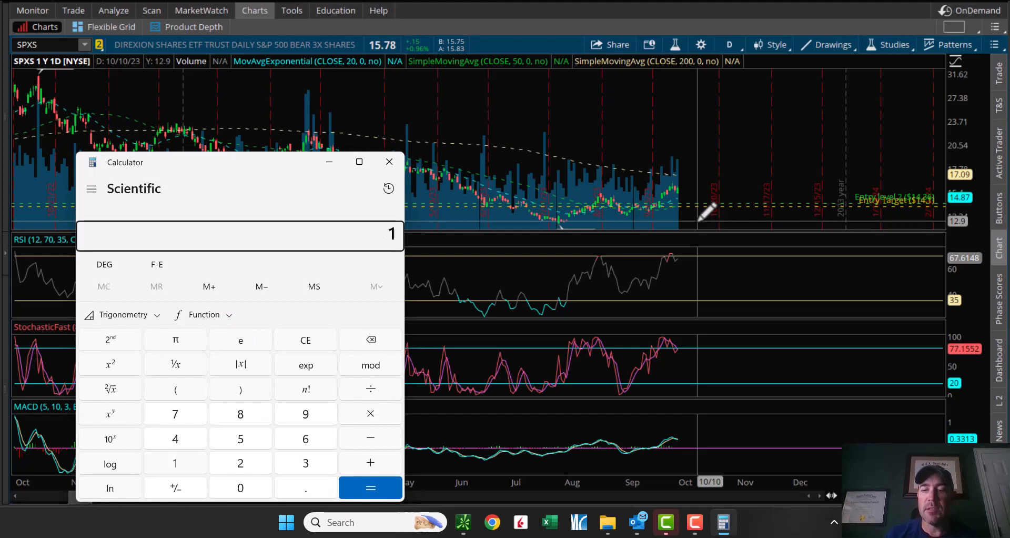
click(175, 437)
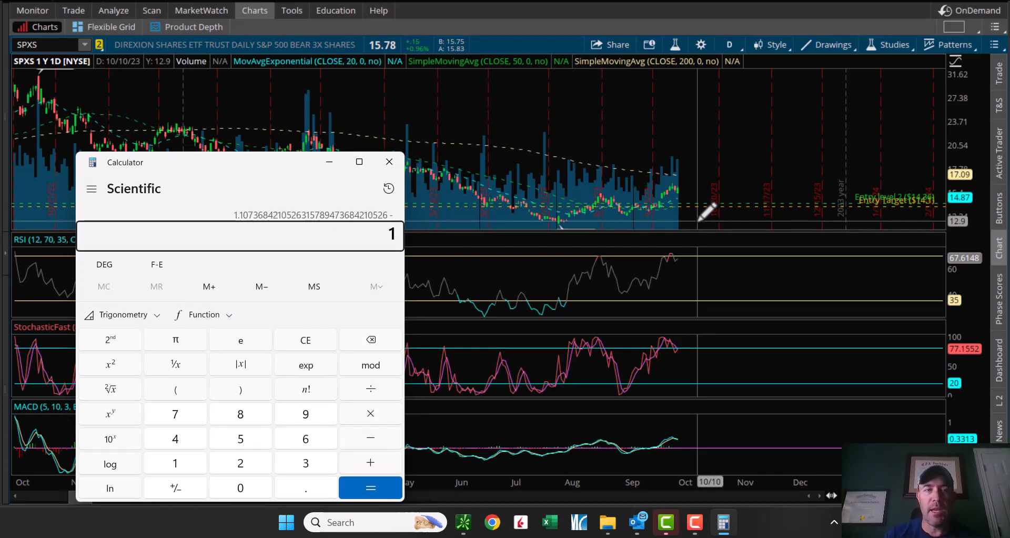
click(370, 488)
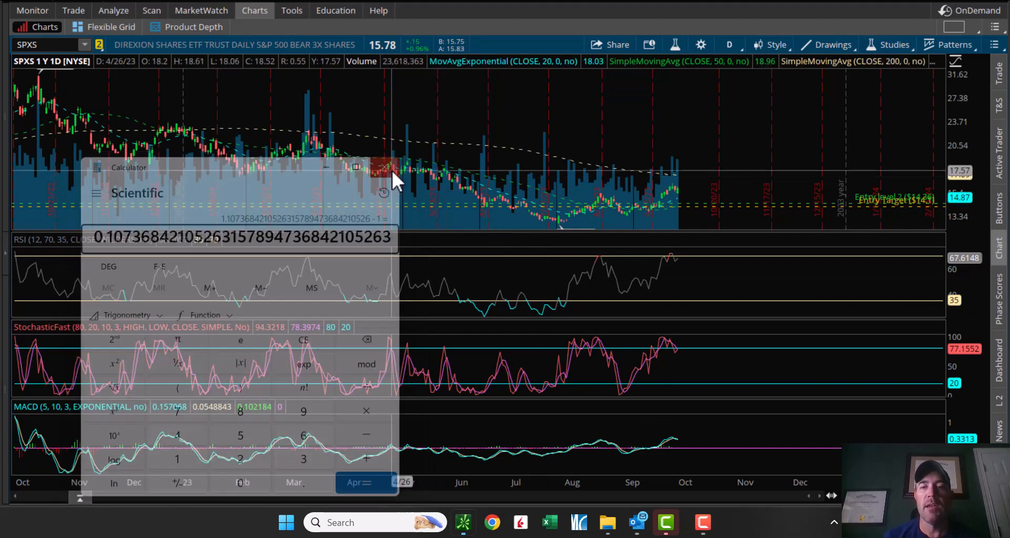
click(385, 167)
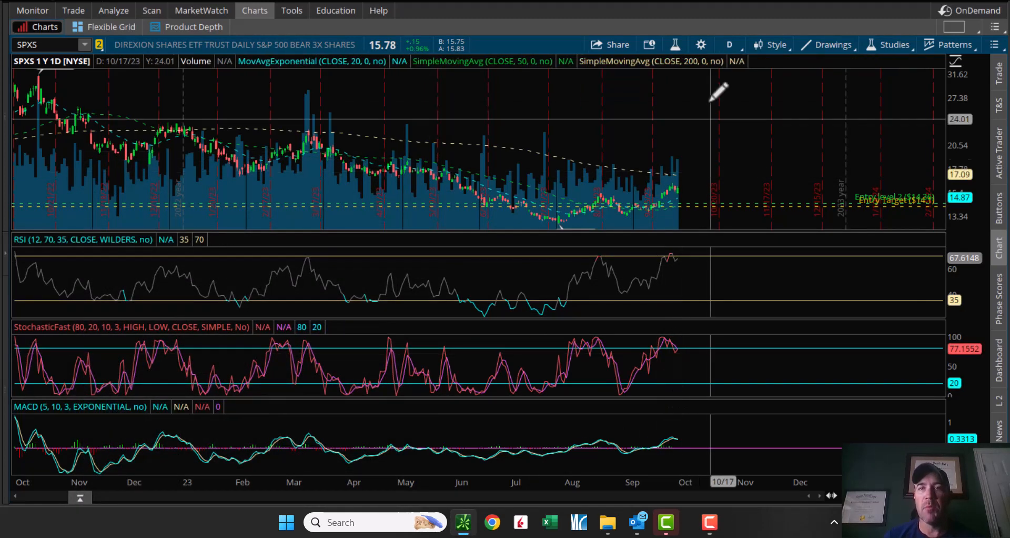
Set the SPXS chart time frame to 3Y W.
click(729, 44)
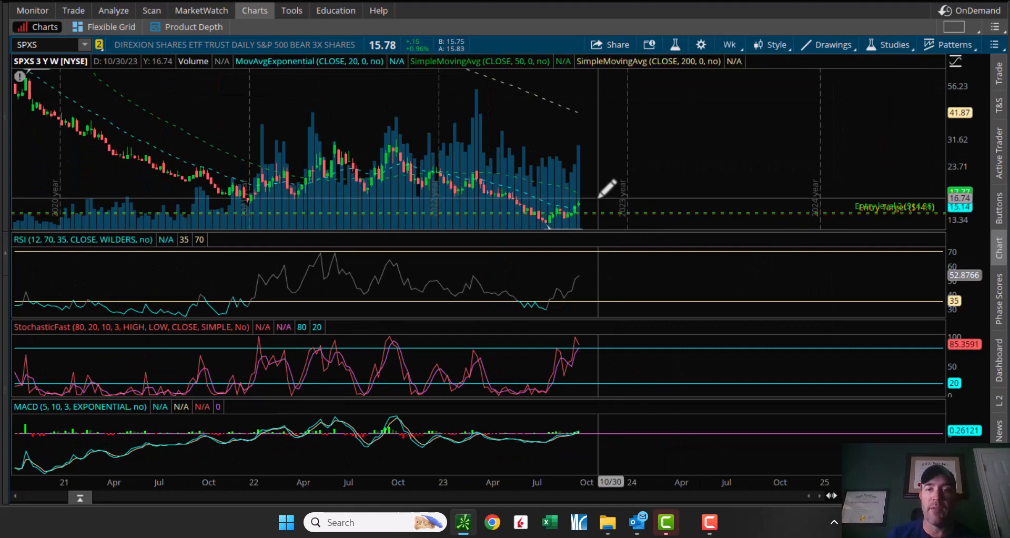
mouse_move(542, 341)
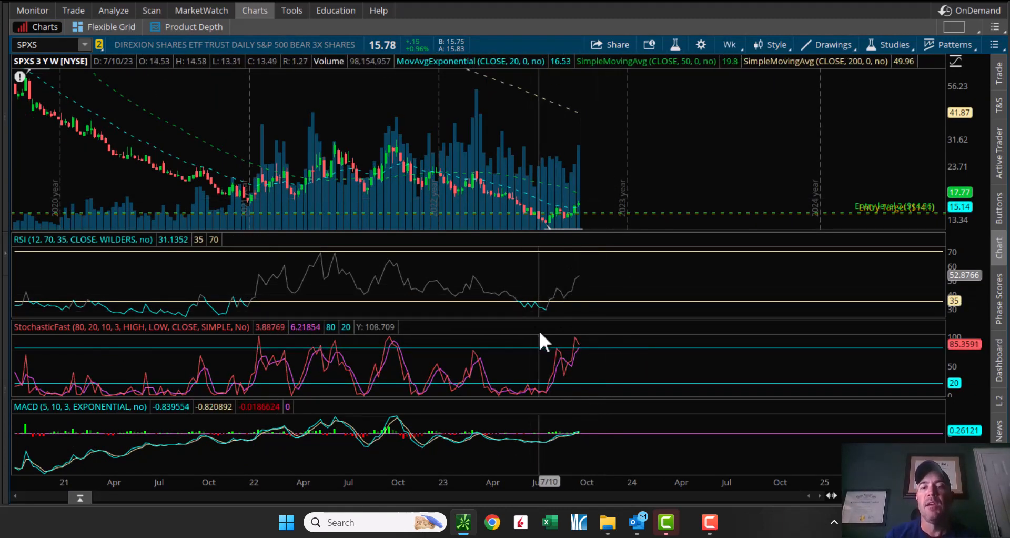
mouse_move(732, 115)
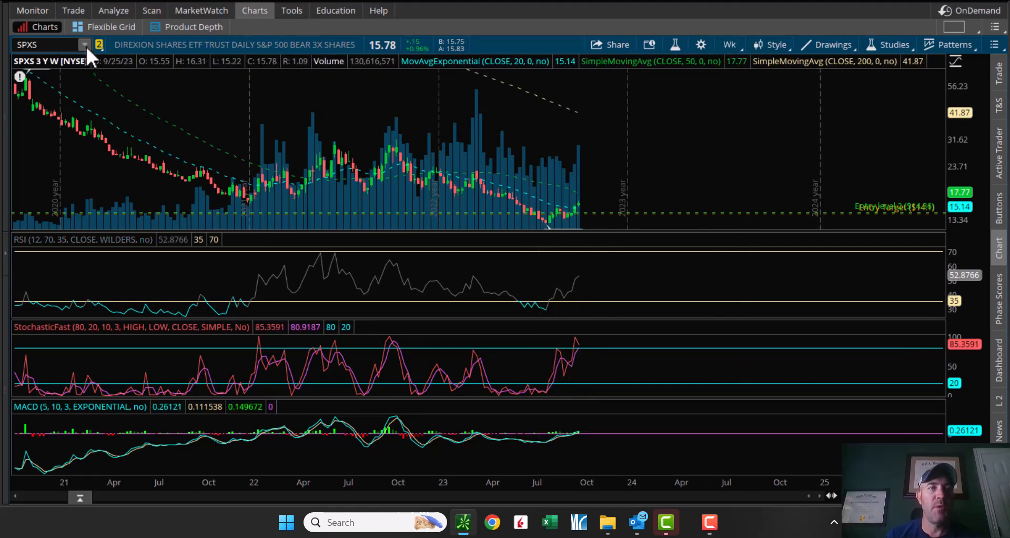
Load the SPY chart to inspect its trendlines, covered call and put spread levels.
click(83, 44)
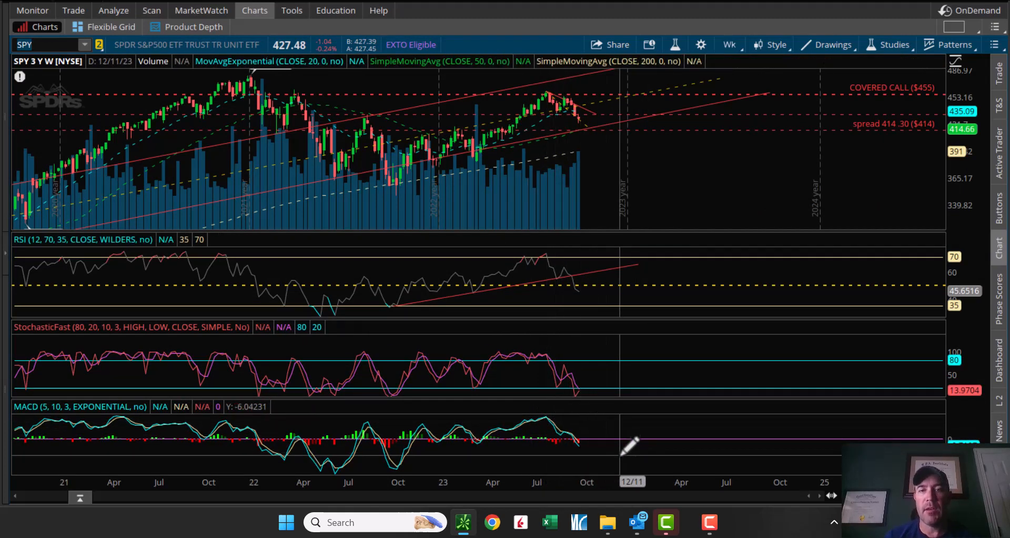
mouse_move(611, 293)
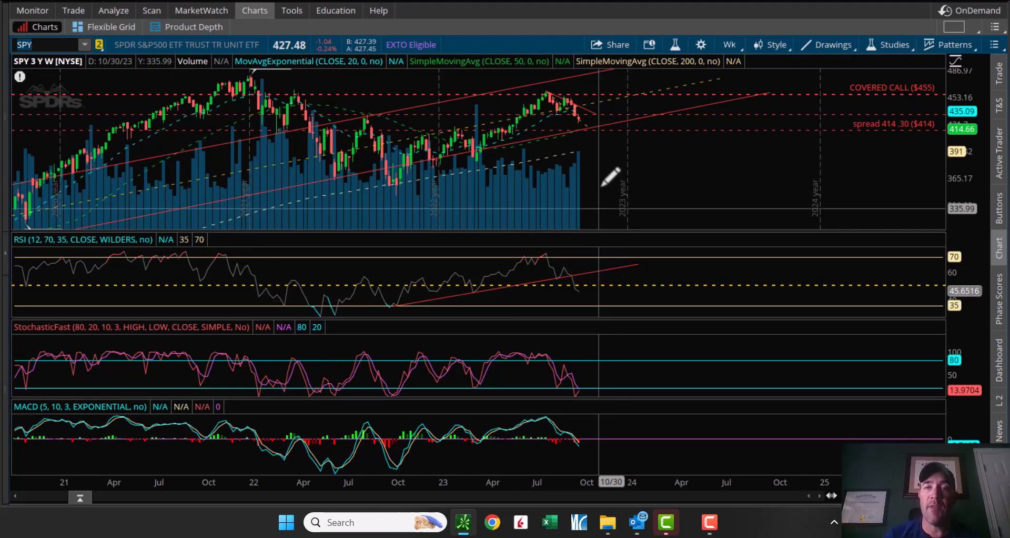
mouse_move(593, 119)
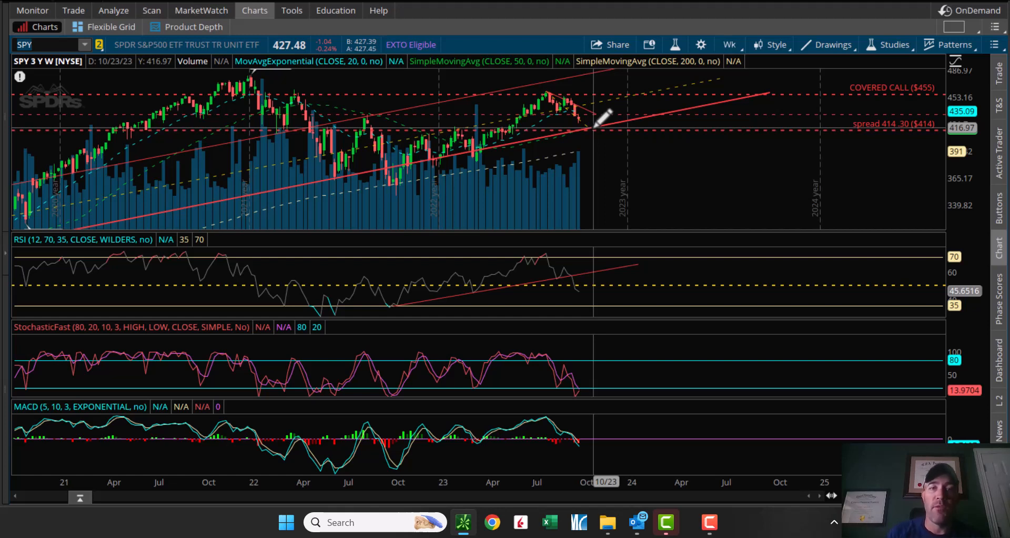
mouse_move(593, 132)
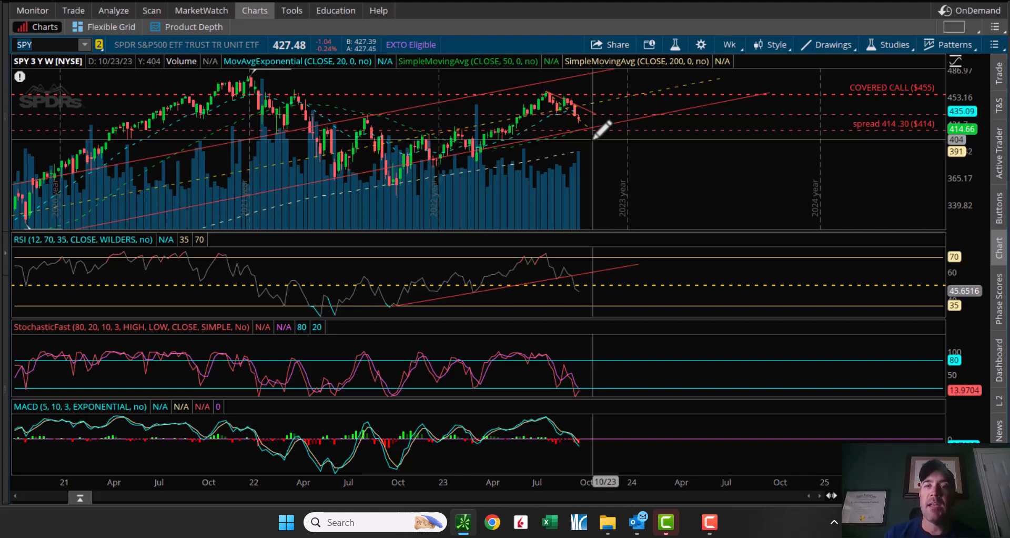
mouse_move(589, 126)
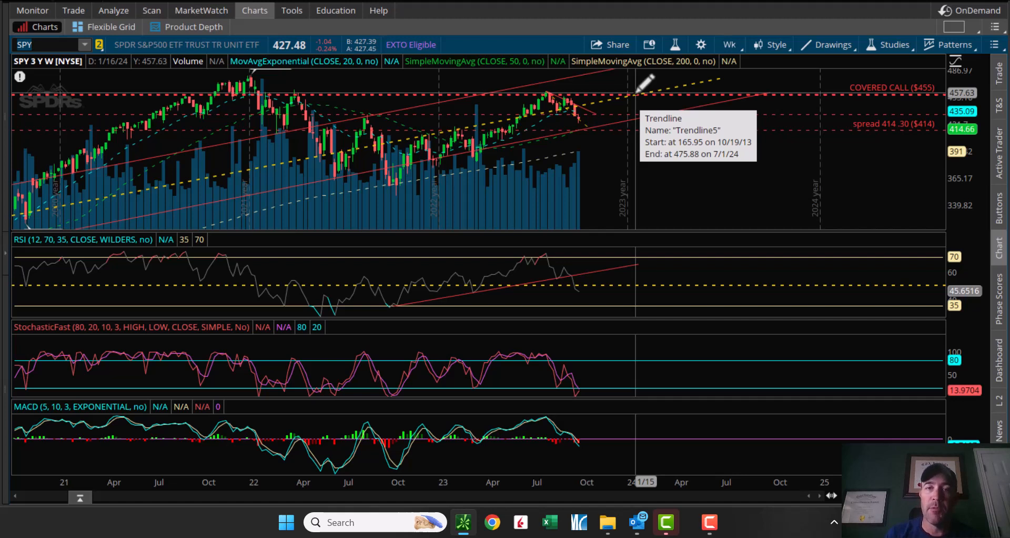
mouse_move(644, 87)
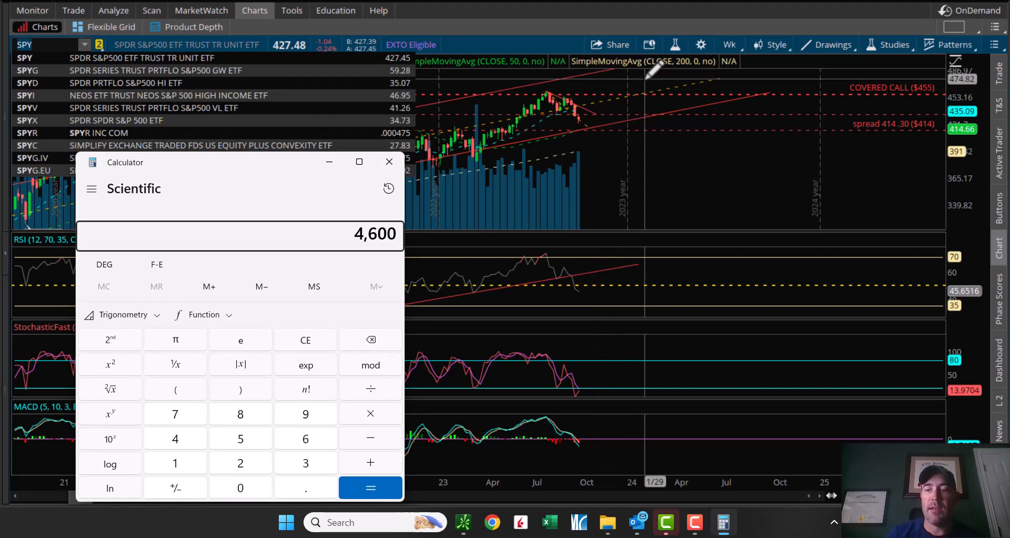
Compute 4600 ÷ 4250 minus 1, tripled to about 24.7%, then close Calculator.
click(370, 487)
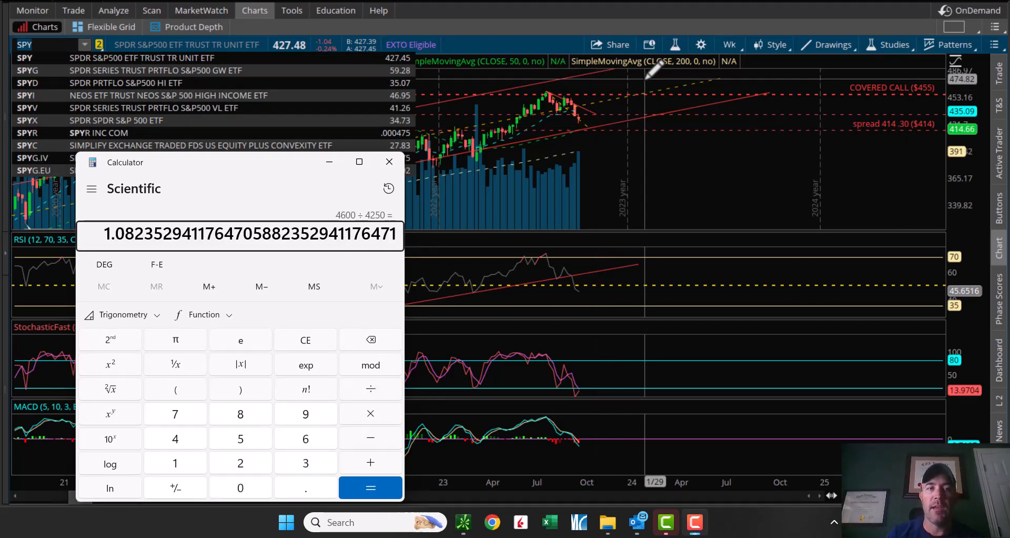
click(371, 488)
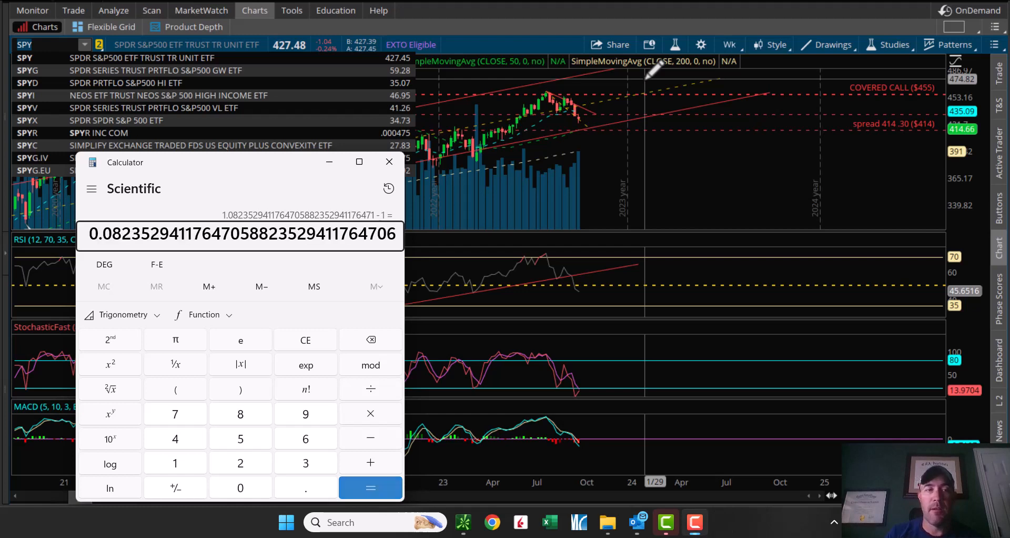
click(370, 488)
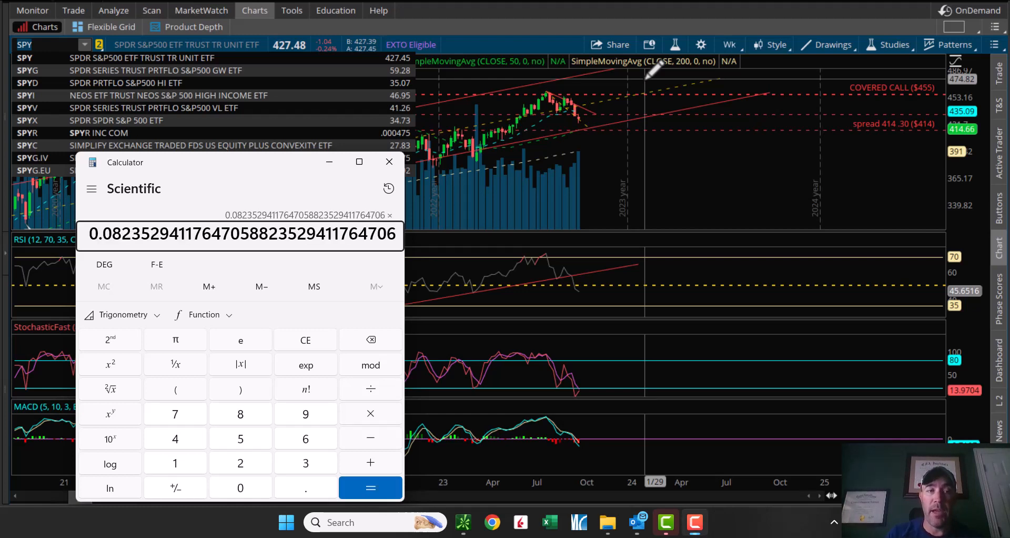
click(369, 487)
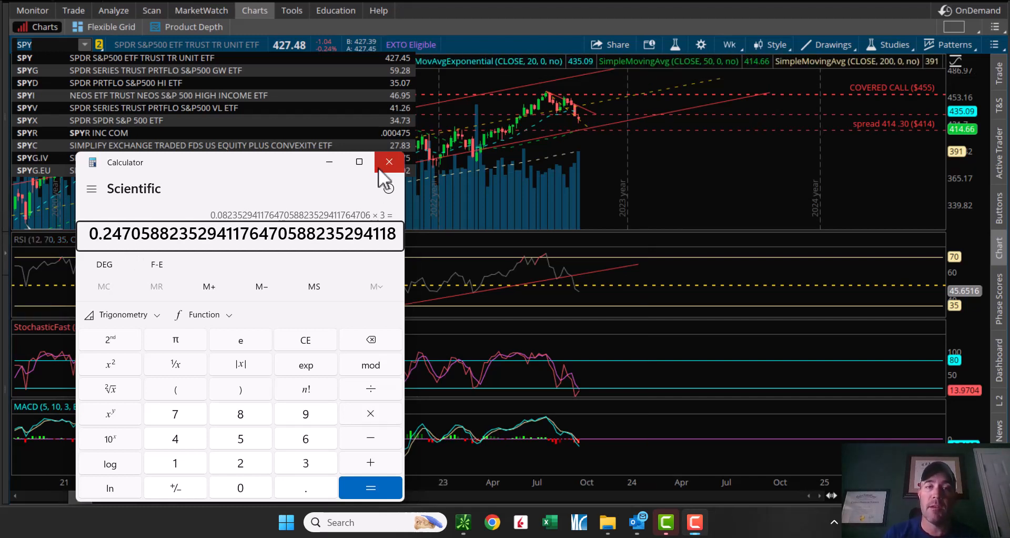
click(388, 161)
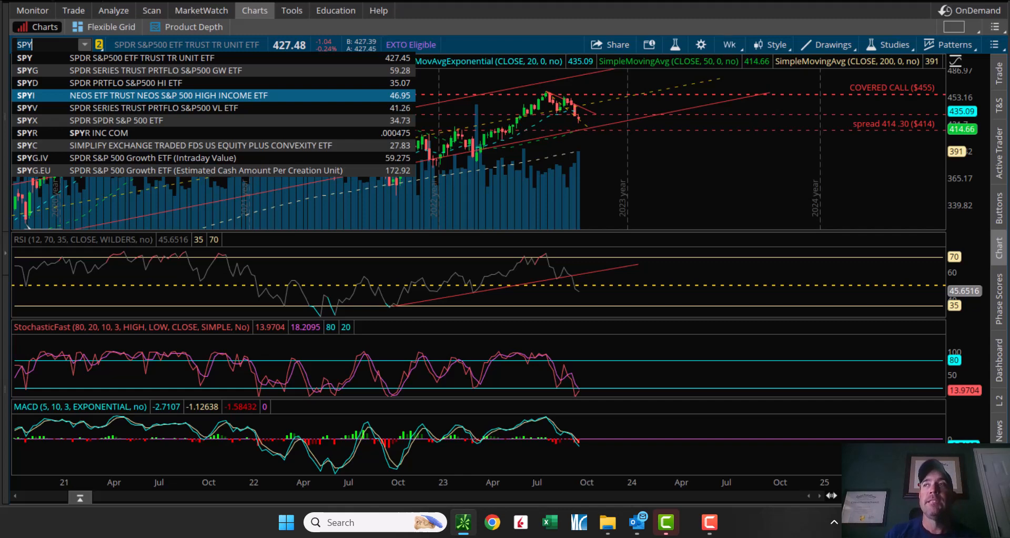
Close the symbol dropdown to reveal the full SPY three-year weekly chart.
click(38, 57)
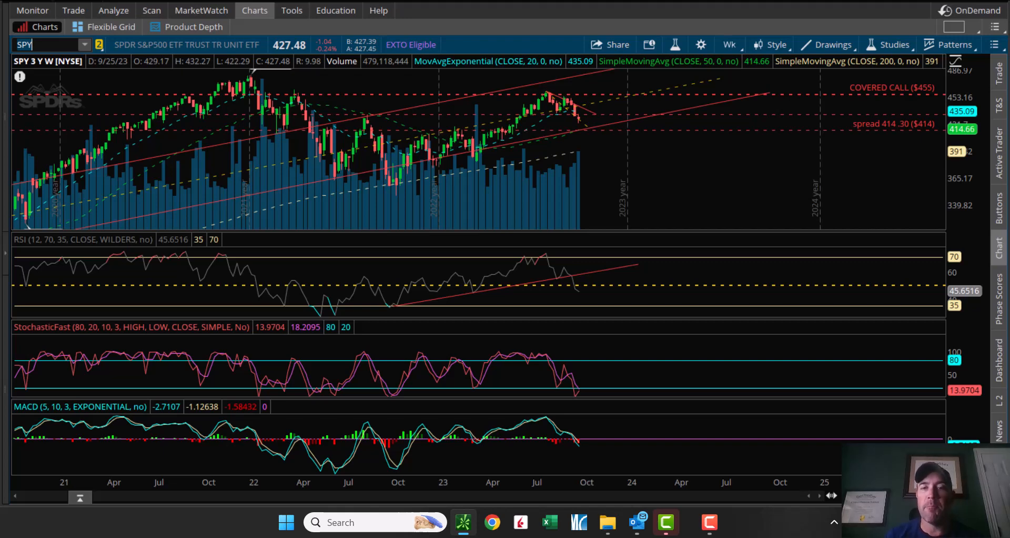
mouse_move(515, 159)
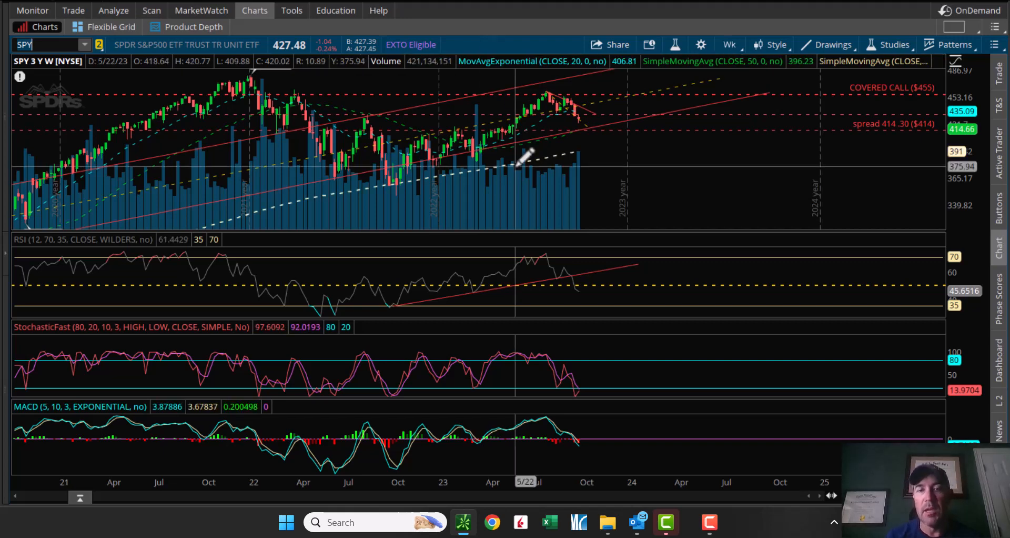